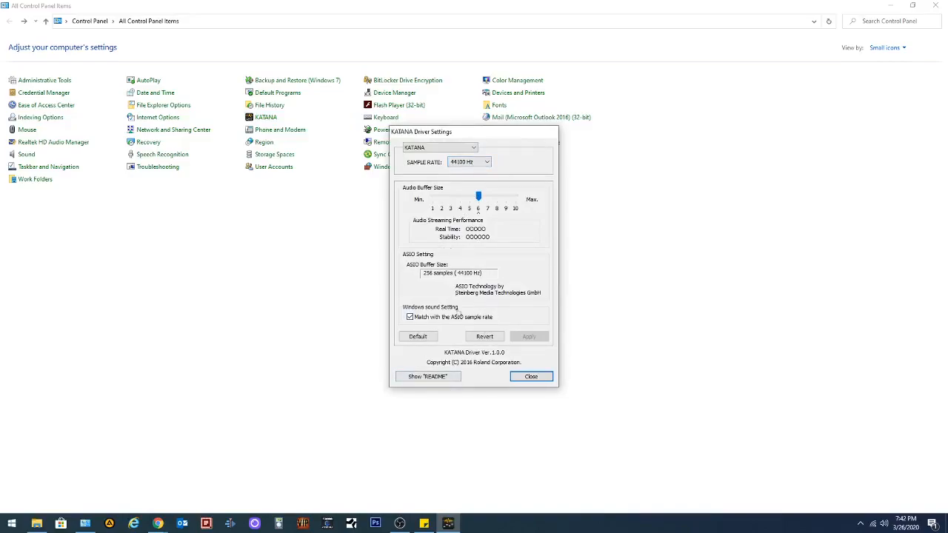
# Close the KATANA Driver Settings dialog showing 44100 Hz and a 256-sample ASIO buffer.
pyautogui.click(437, 146)
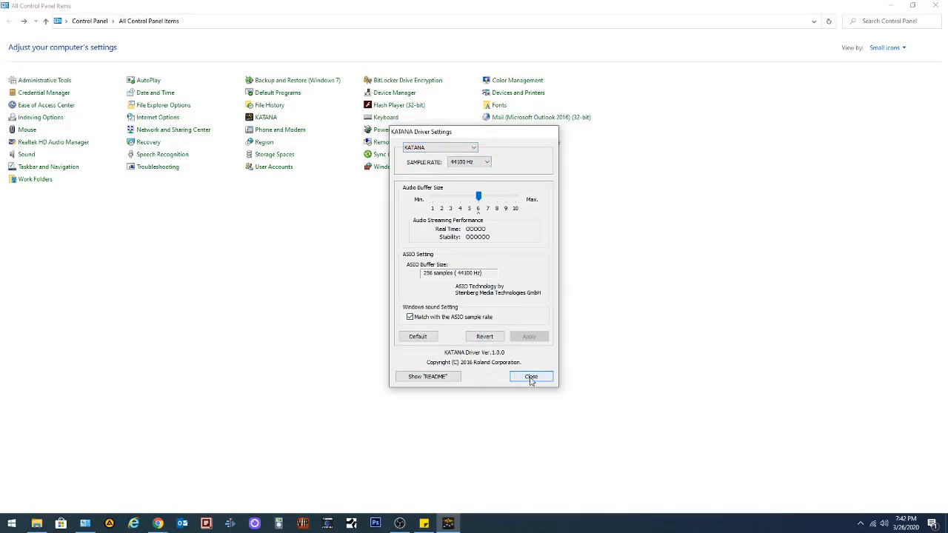
pyautogui.click(531, 377)
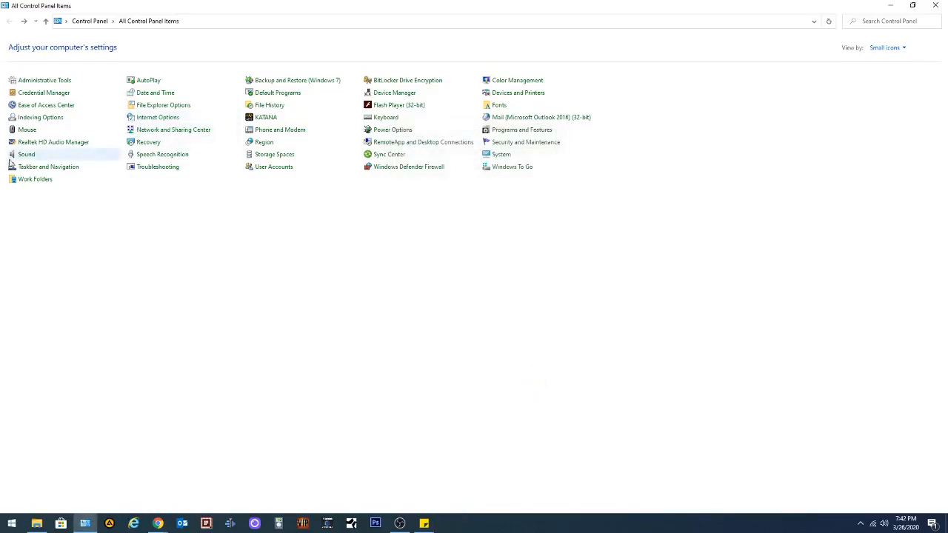
pyautogui.moveTo(522, 130)
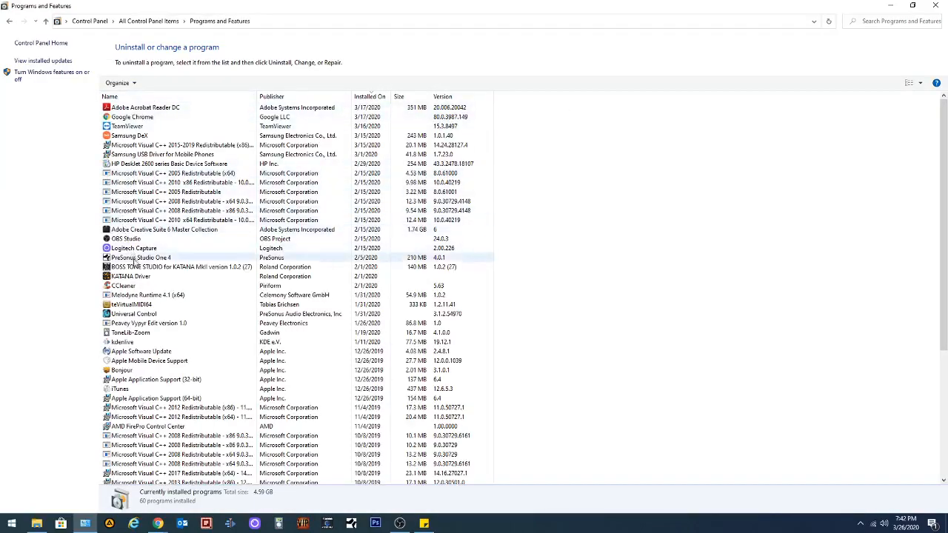
# Select the BOSS TONE STUDIO for KATANA MkII and KATANA Driver entries in the programs list.
pyautogui.click(130, 276)
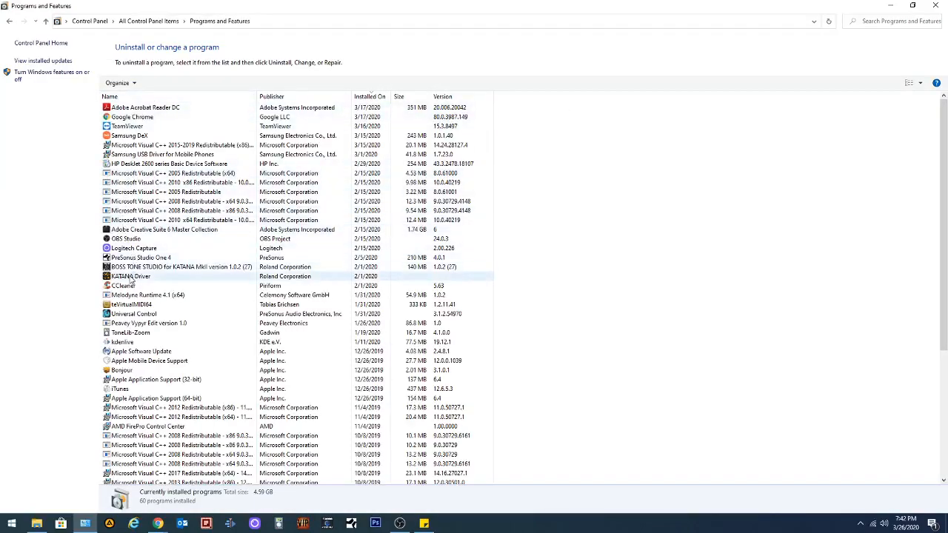
pyautogui.click(131, 276)
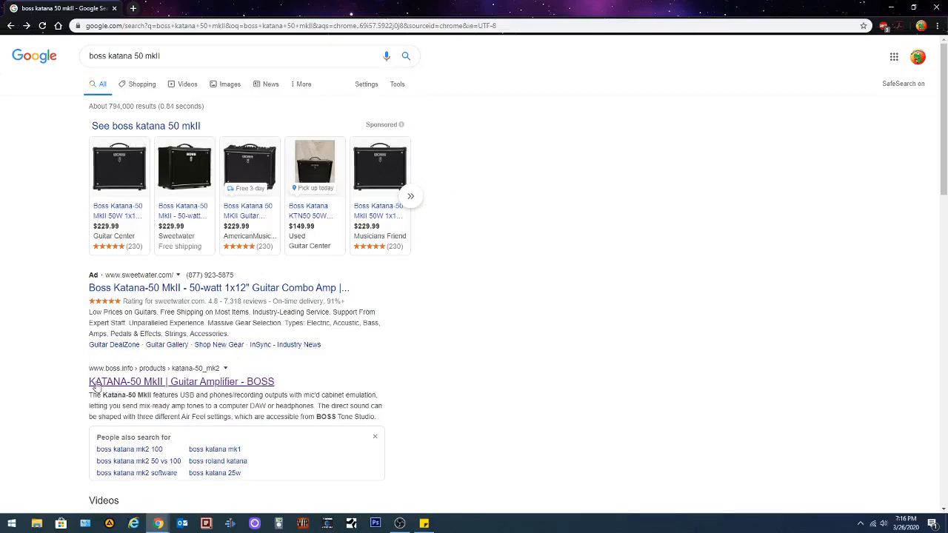
pyautogui.moveTo(163, 388)
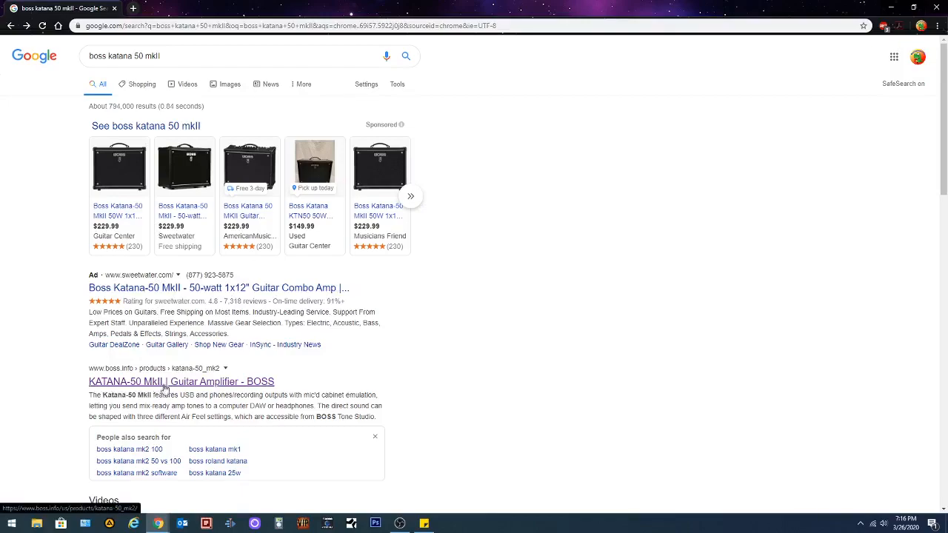
# Open the 'KATANA-50 MkII | Guitar Amplifier - BOSS' result and scroll to its features overview.
pyautogui.click(181, 382)
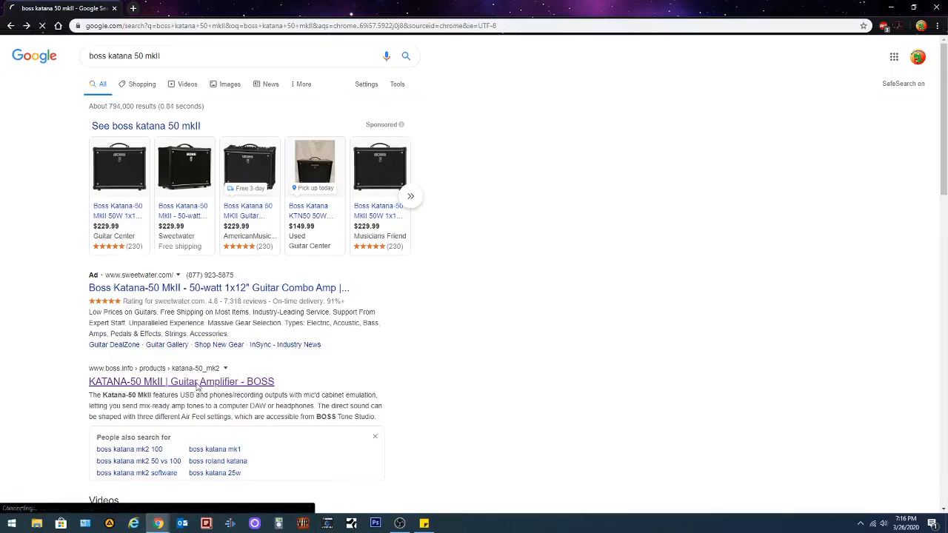
pyautogui.click(181, 381)
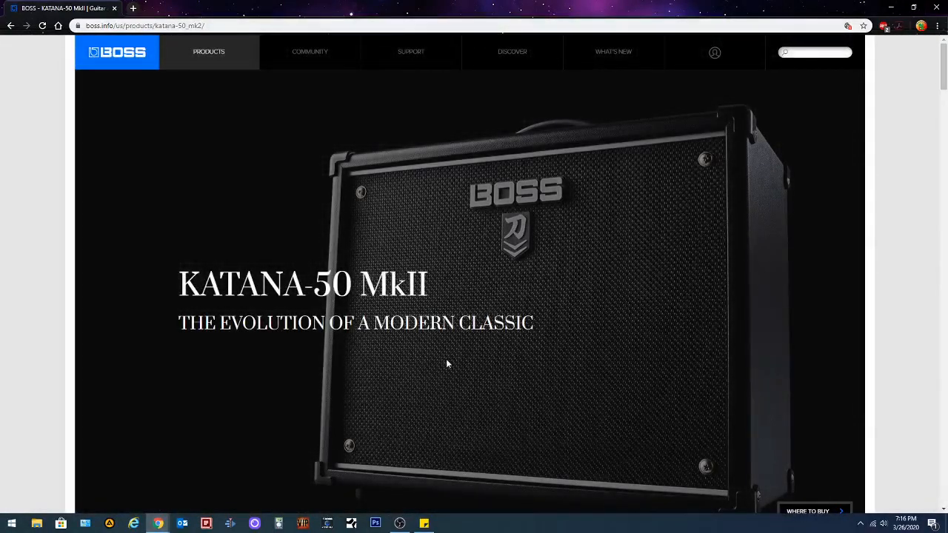
pyautogui.moveTo(531, 222)
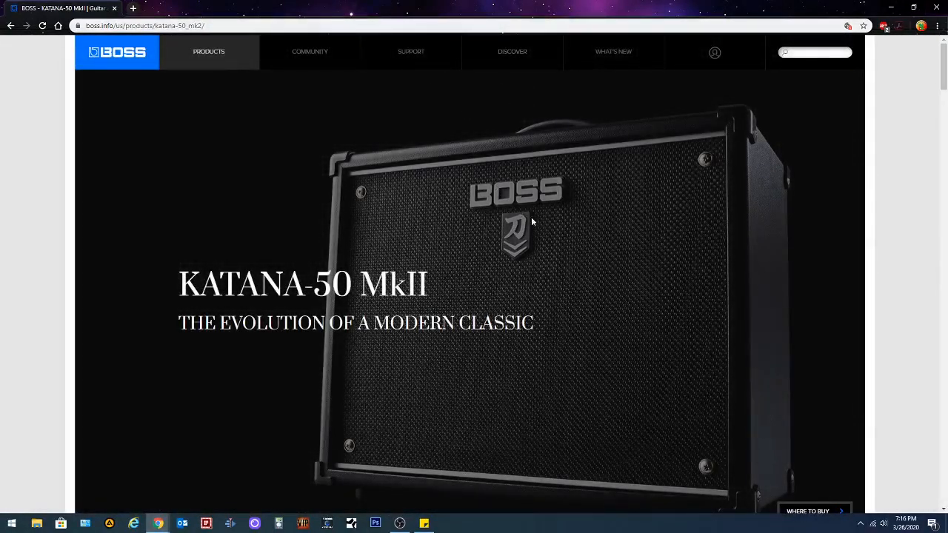
pyautogui.scroll(-3)
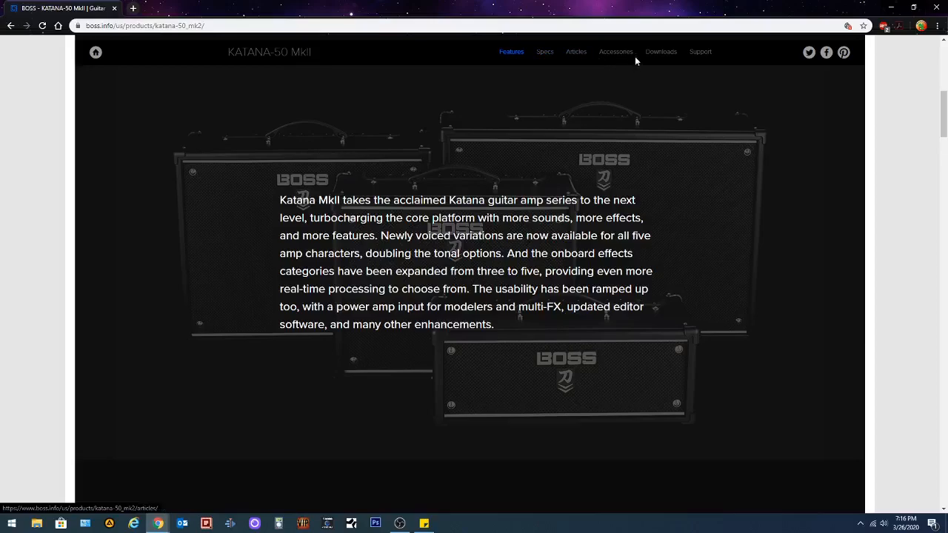
# Go to the product's Support section and scroll to the owner's manuals list.
pyautogui.click(700, 47)
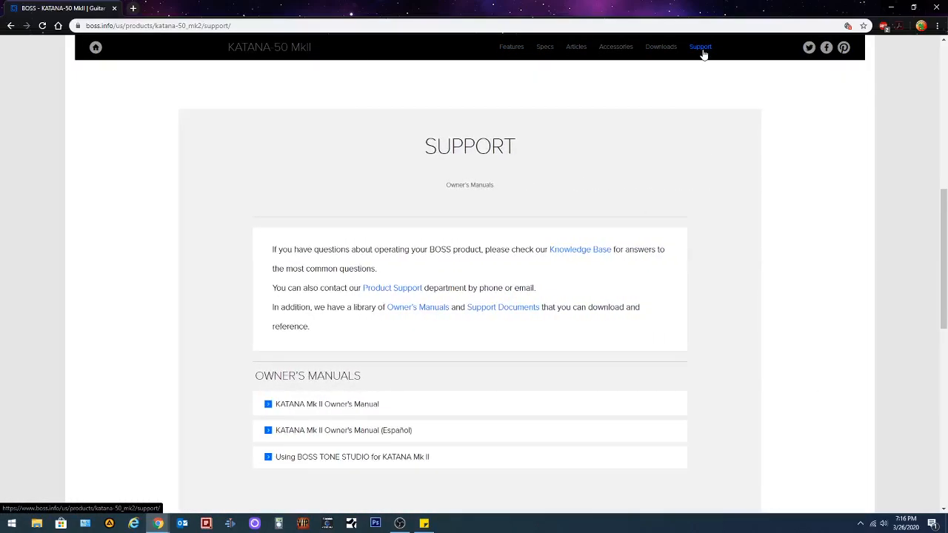
pyautogui.scroll(-3)
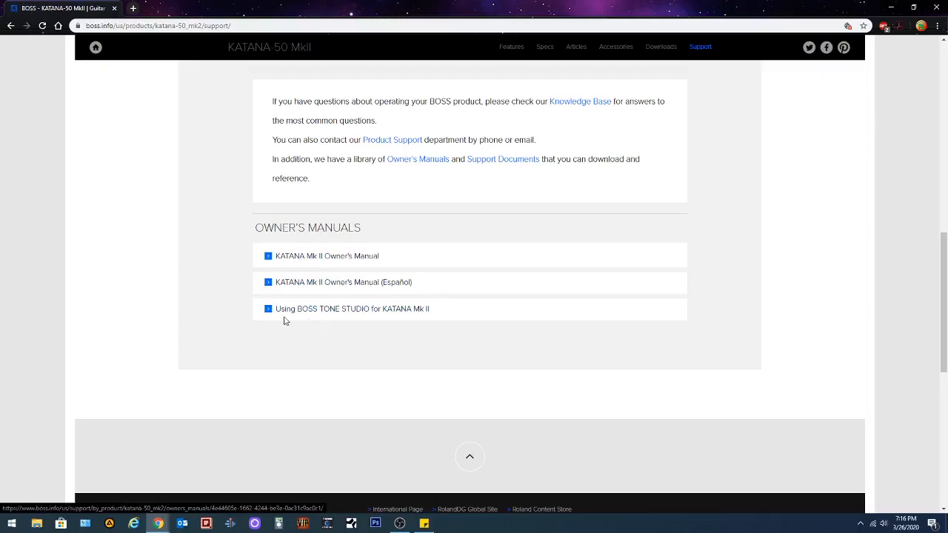
pyautogui.moveTo(366, 318)
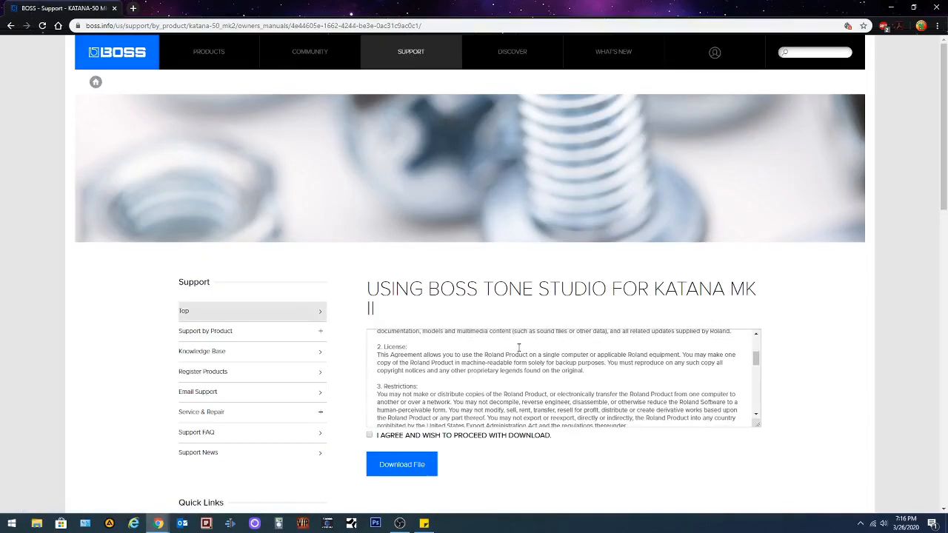
pyautogui.scroll(-3)
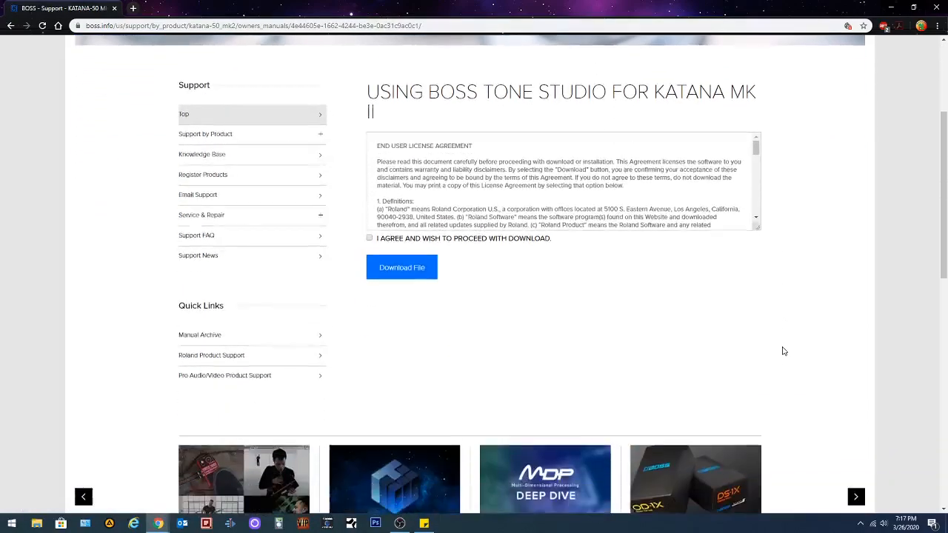
# Agree to the licence and download the 'Using BOSS TONE STUDIO for KATANA Mk II' guide.
pyautogui.click(369, 237)
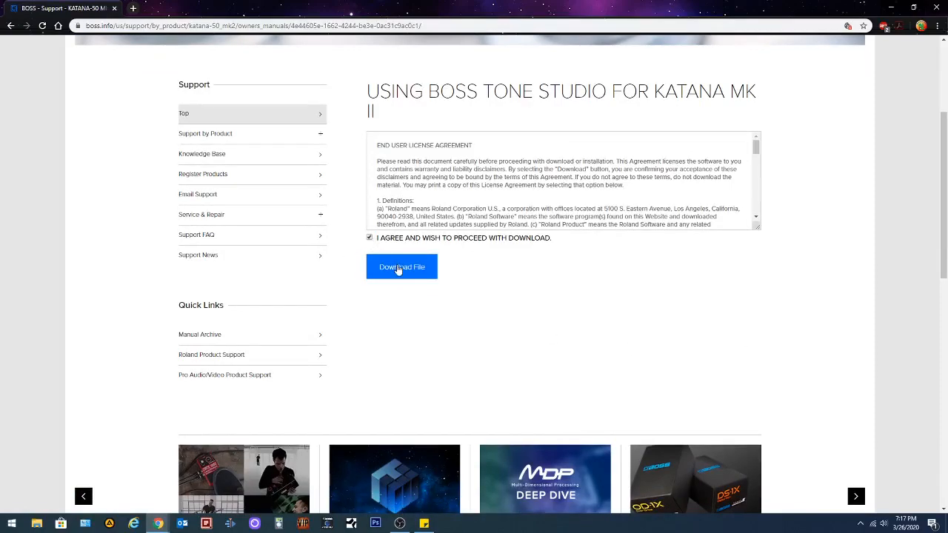
pyautogui.click(402, 266)
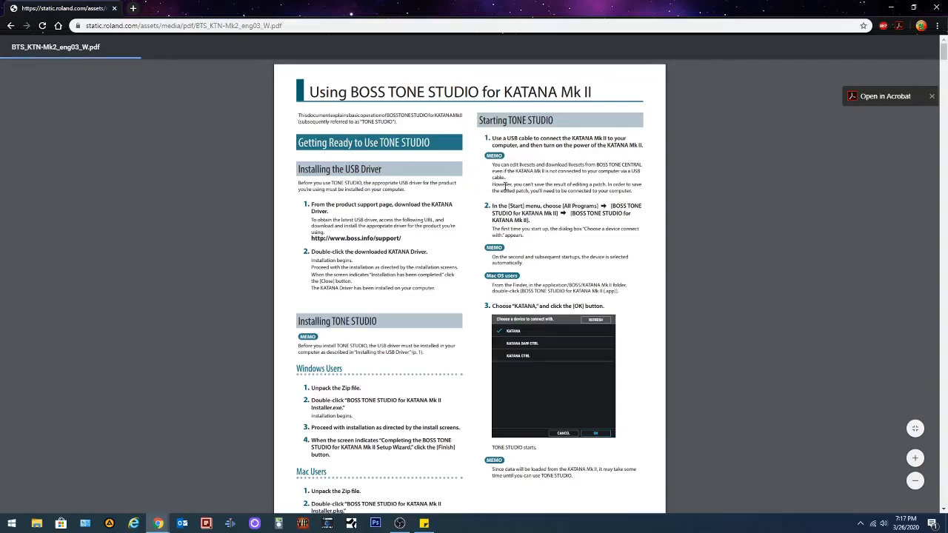
pyautogui.scroll(-3)
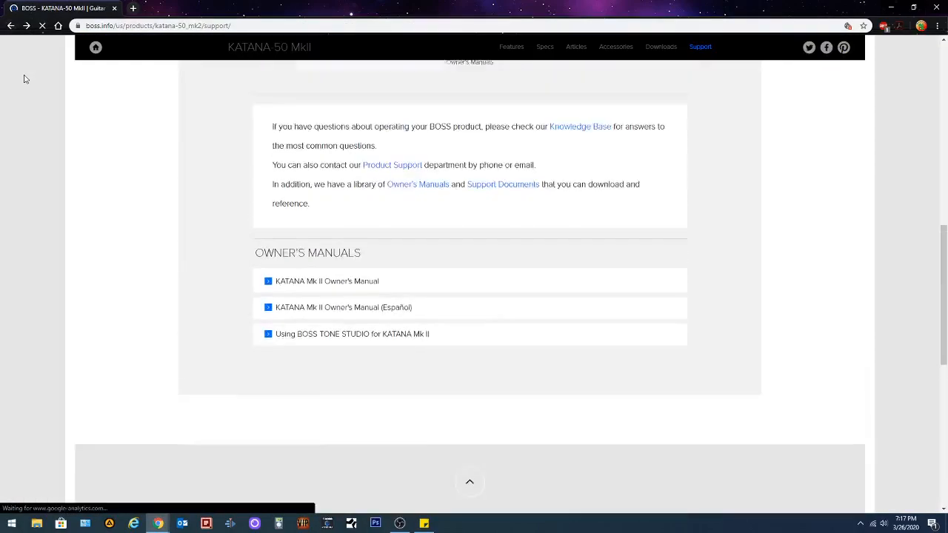
# Return to the KATANA-50 MkII product page and show its Downloads list of updates and drivers.
pyautogui.click(511, 47)
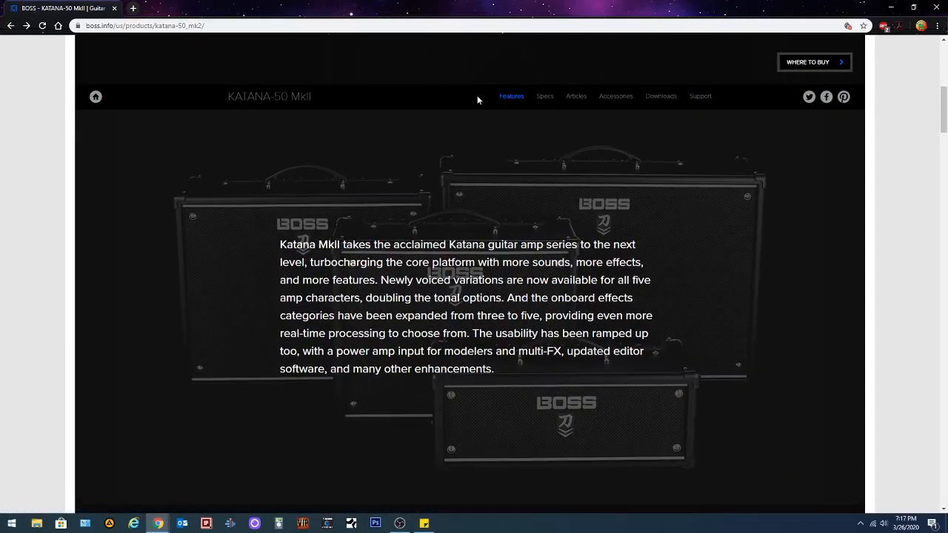
pyautogui.moveTo(660, 96)
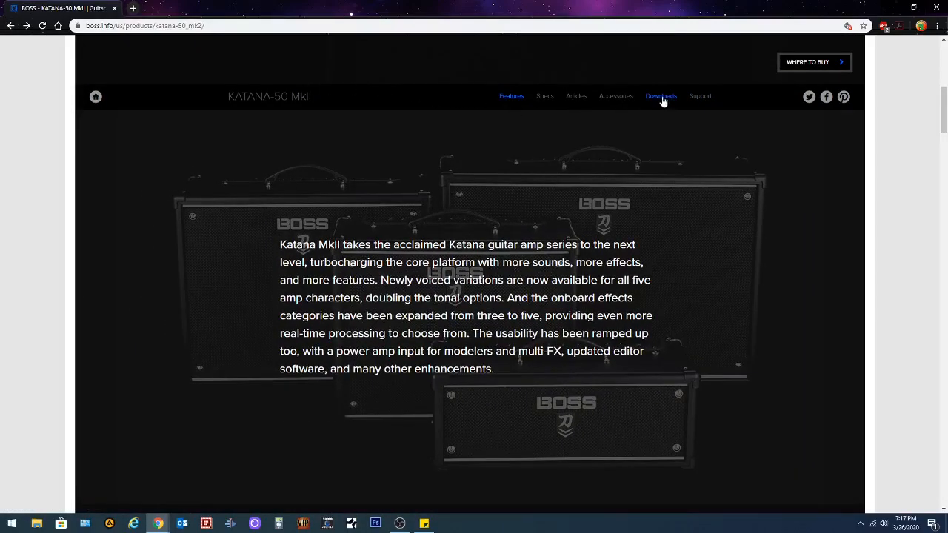
pyautogui.click(660, 97)
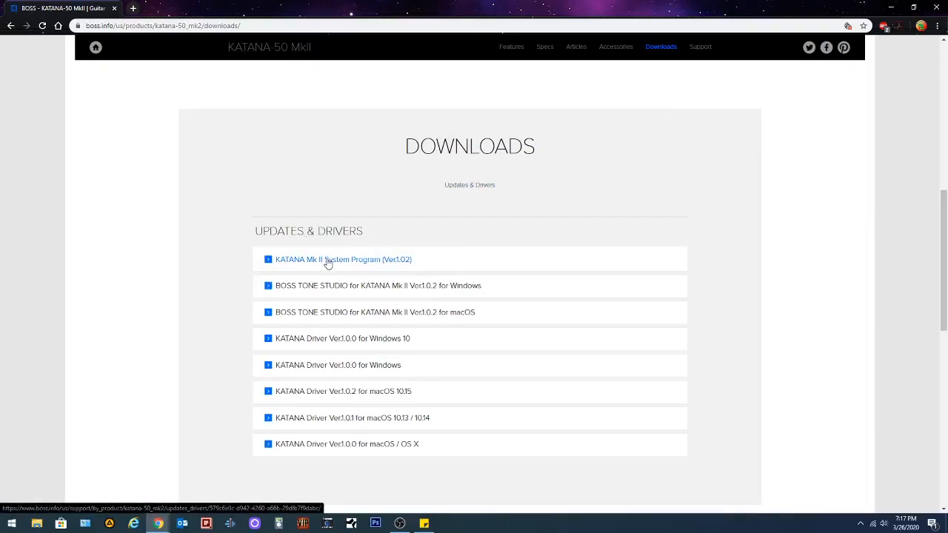
pyautogui.moveTo(331, 288)
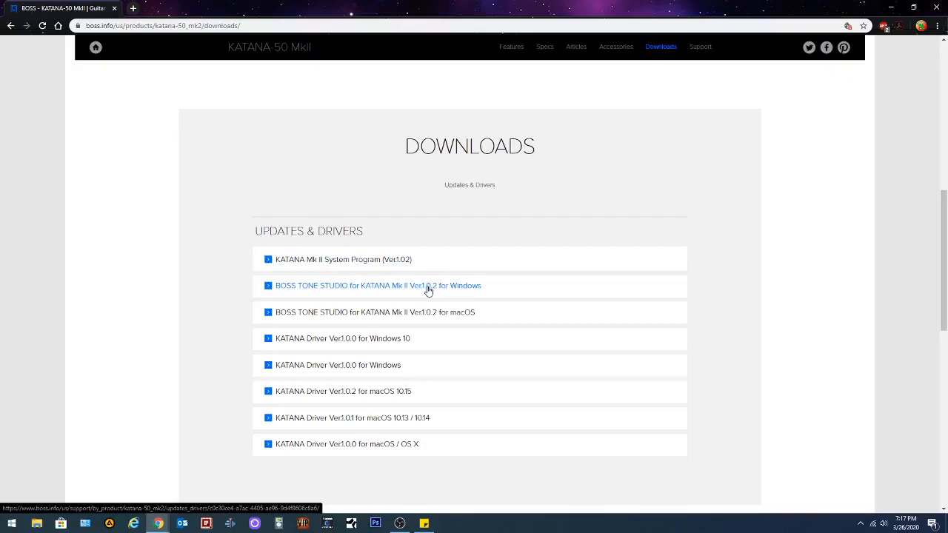
pyautogui.moveTo(459, 319)
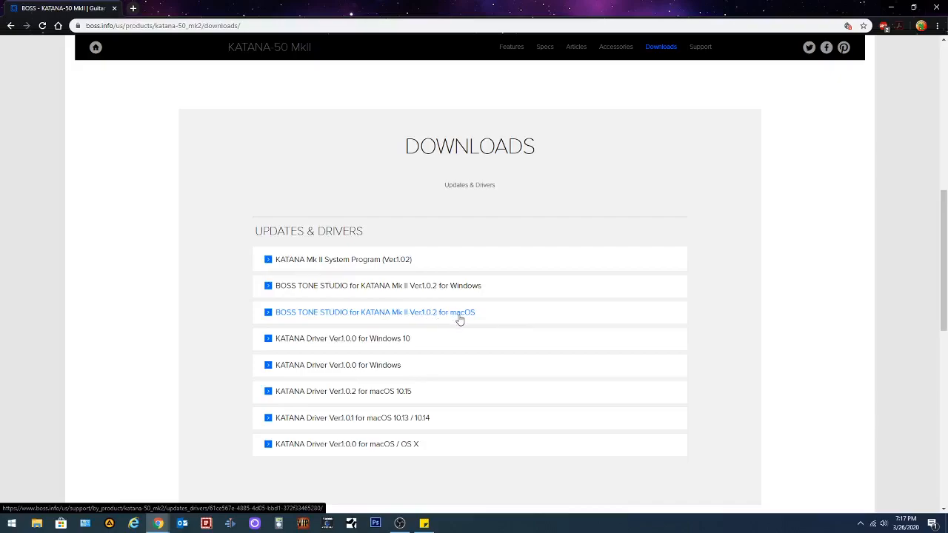
pyautogui.moveTo(380, 338)
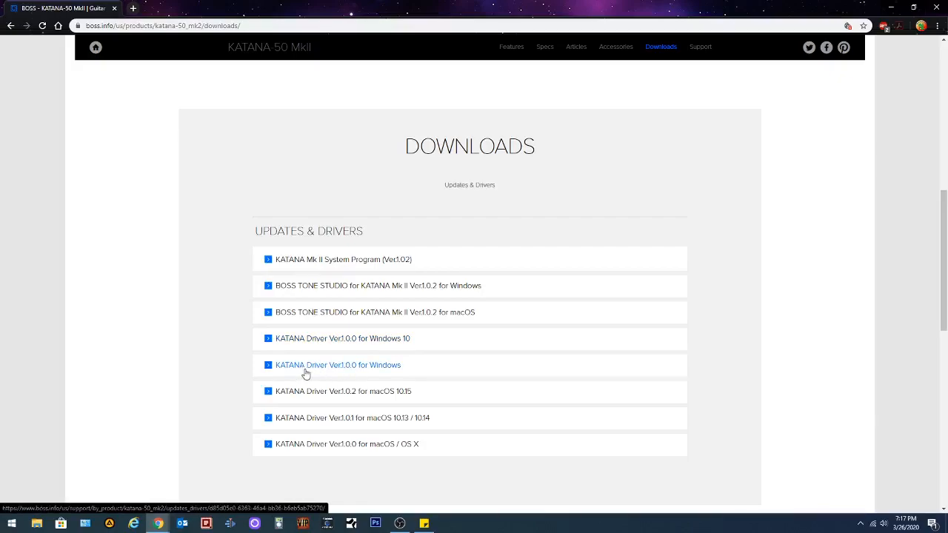
pyautogui.moveTo(356, 370)
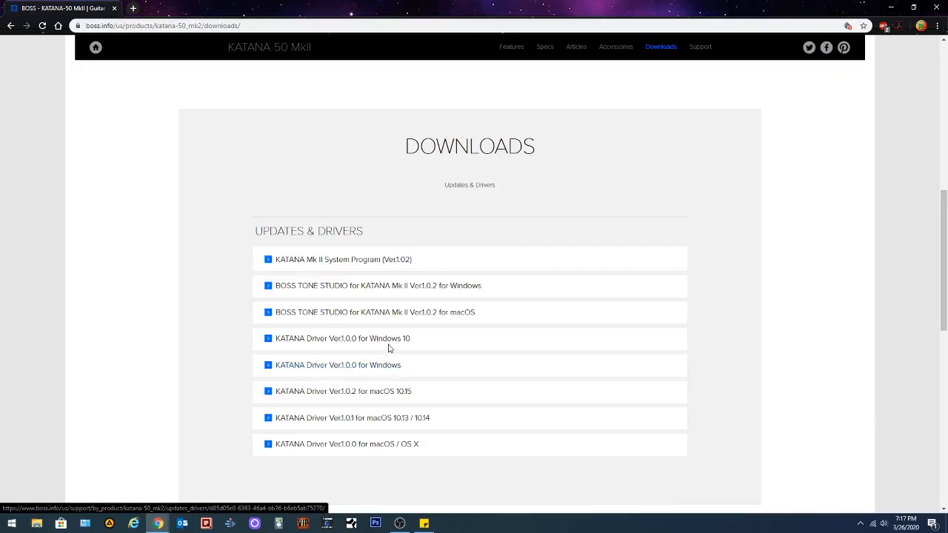
pyautogui.moveTo(384, 393)
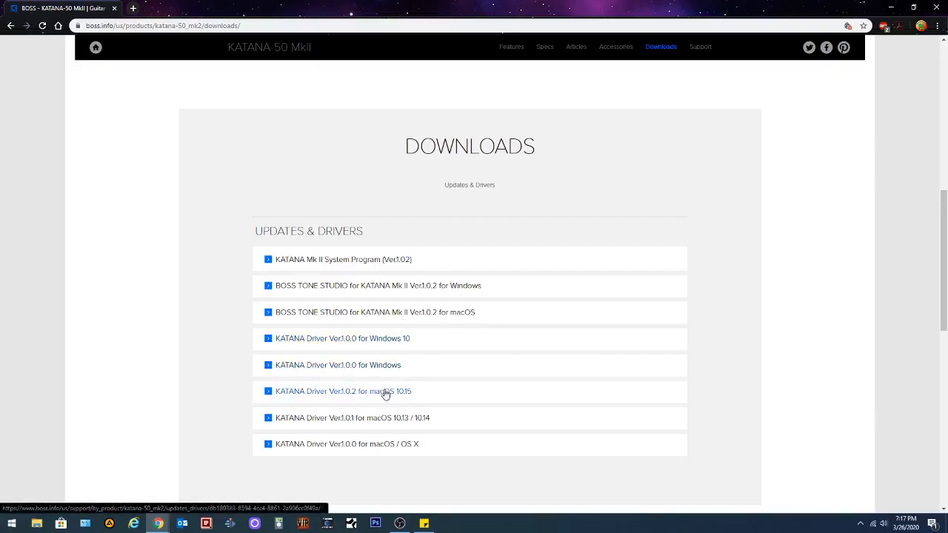
pyautogui.moveTo(365, 418)
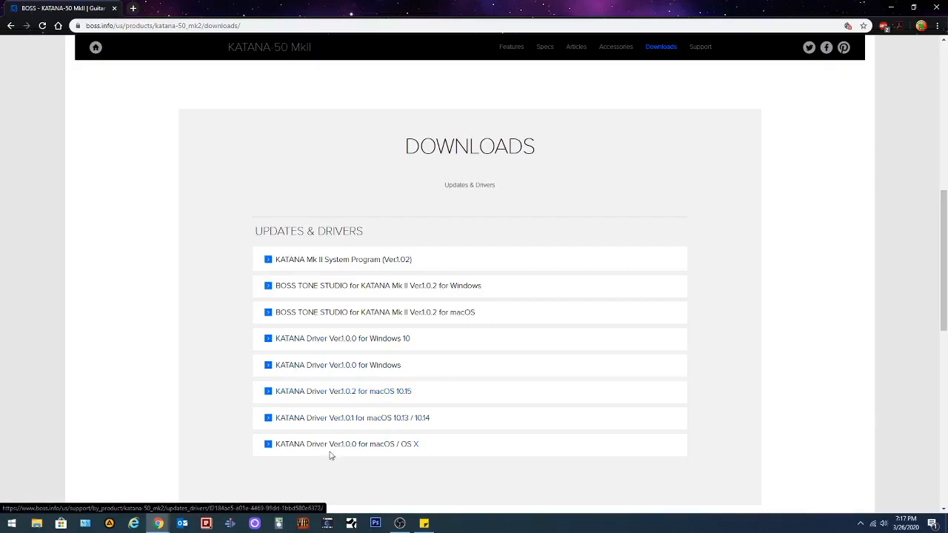
pyautogui.moveTo(428, 449)
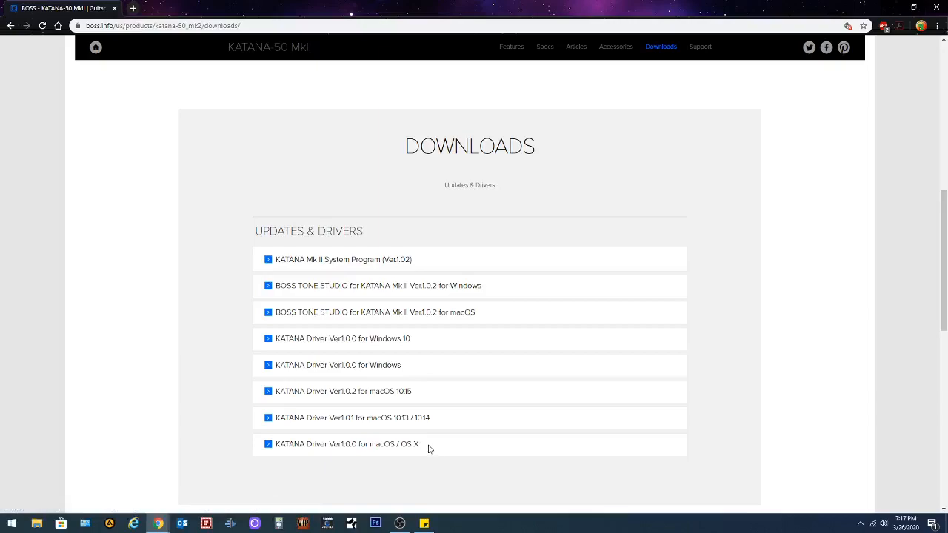
pyautogui.moveTo(358, 289)
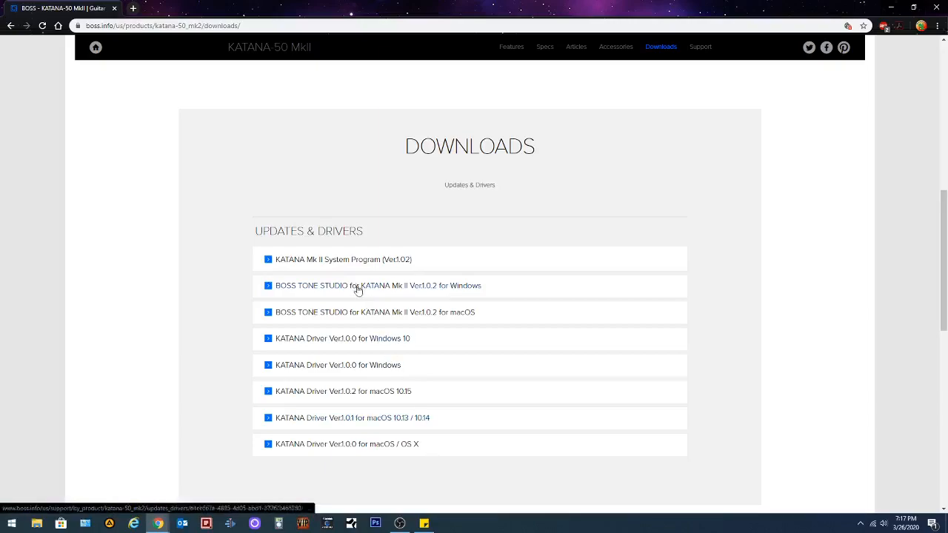
pyautogui.moveTo(311, 260)
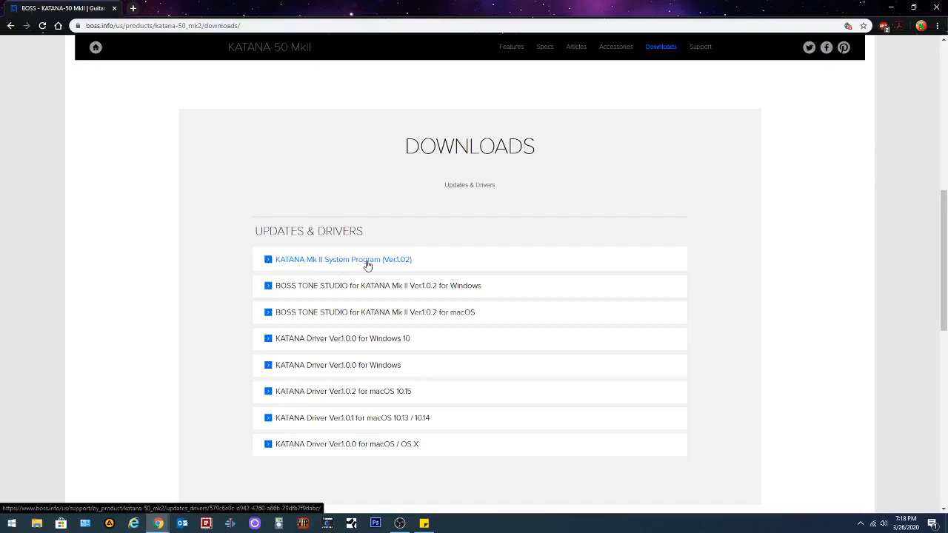
pyautogui.click(342, 259)
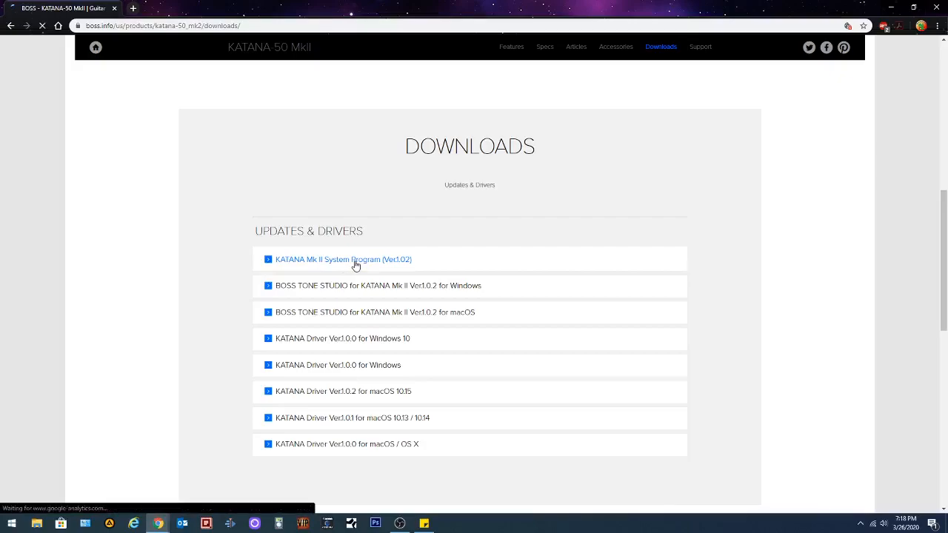
pyautogui.click(343, 259)
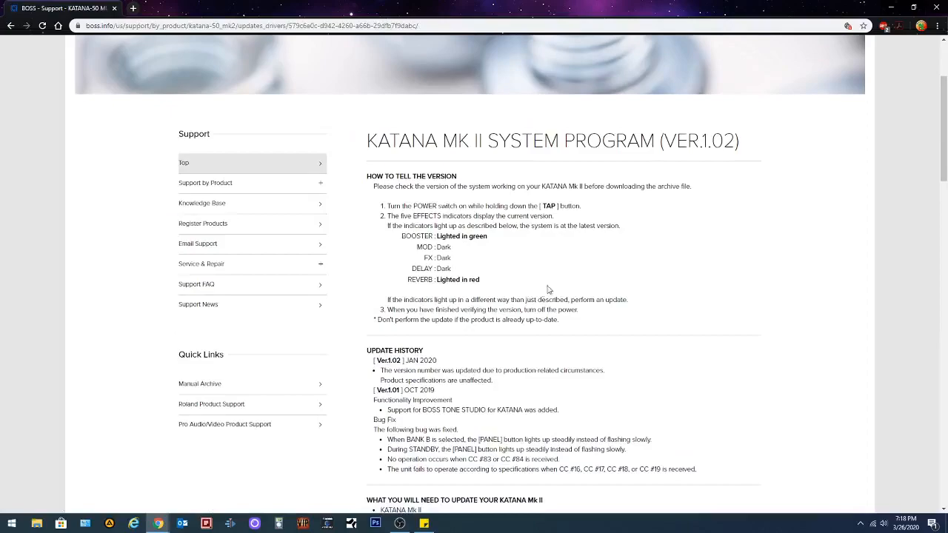
pyautogui.scroll(-3)
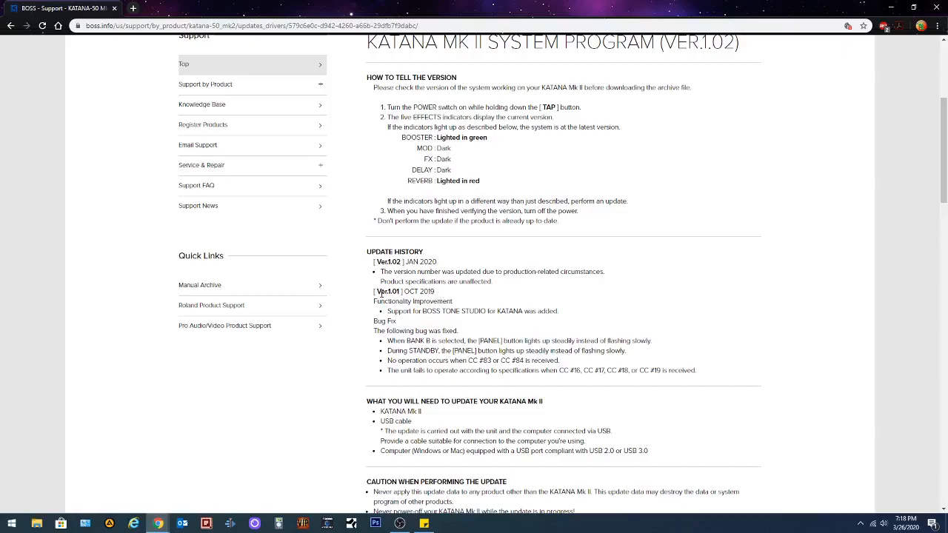
pyautogui.moveTo(370, 346)
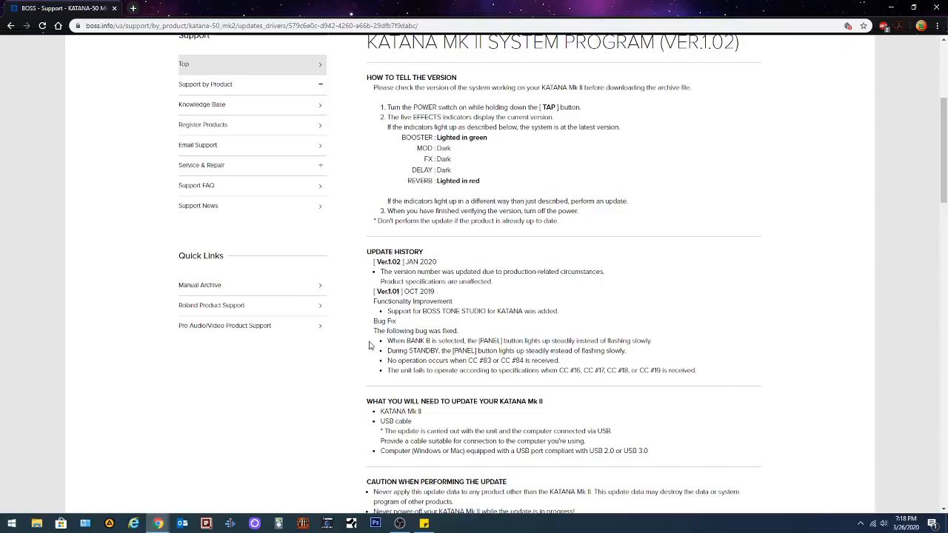
pyautogui.scroll(-3)
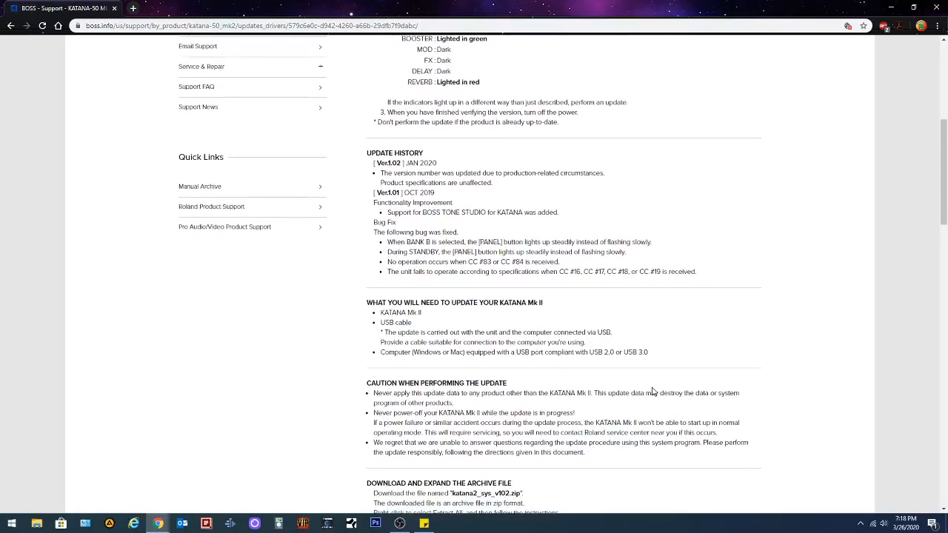
pyautogui.scroll(-3)
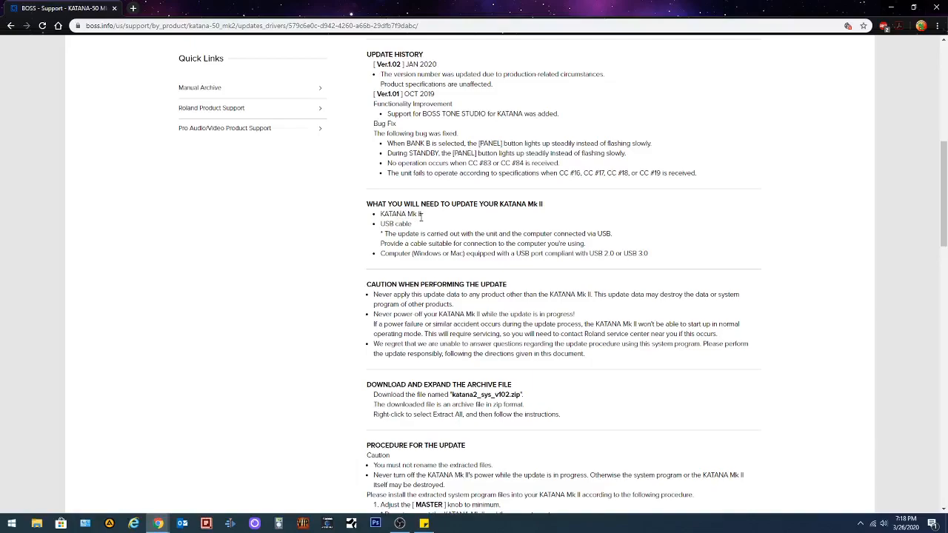
pyautogui.moveTo(420, 229)
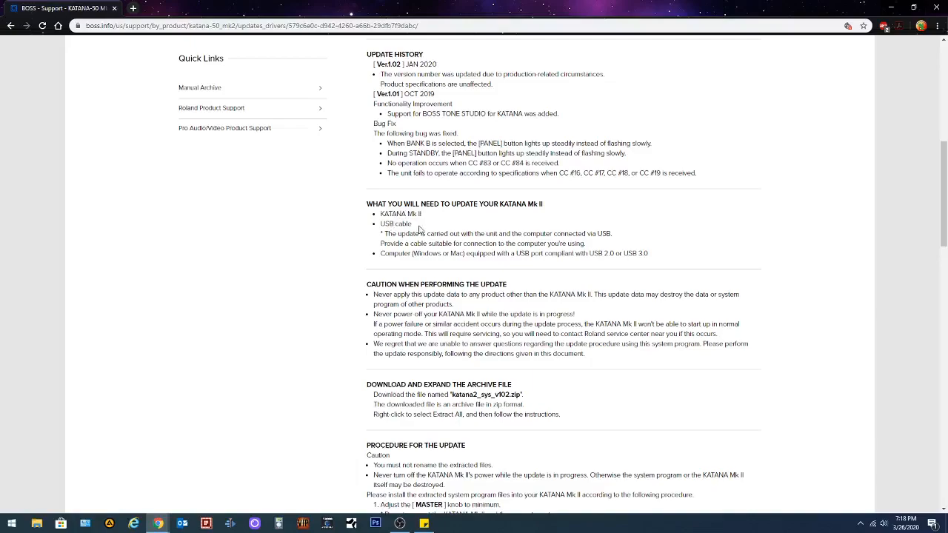
pyautogui.moveTo(482, 236)
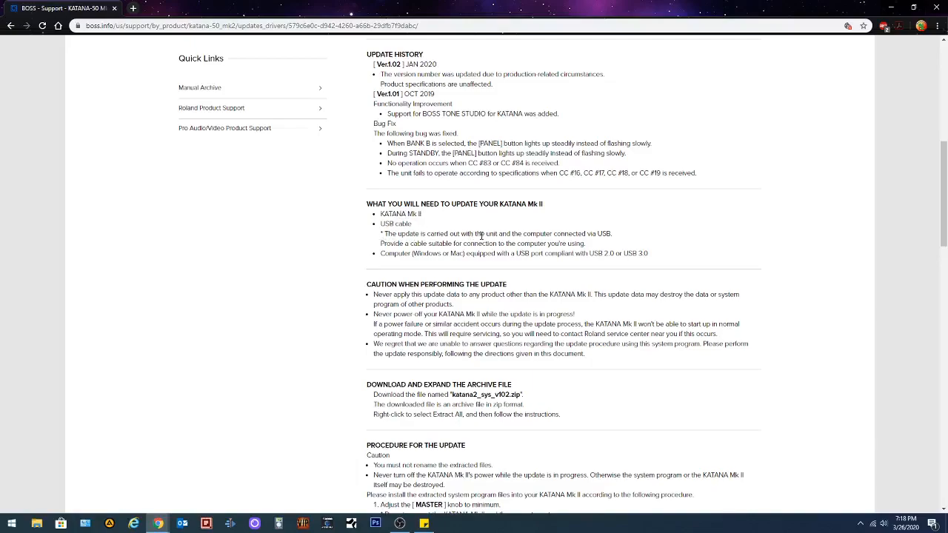
pyautogui.moveTo(442, 279)
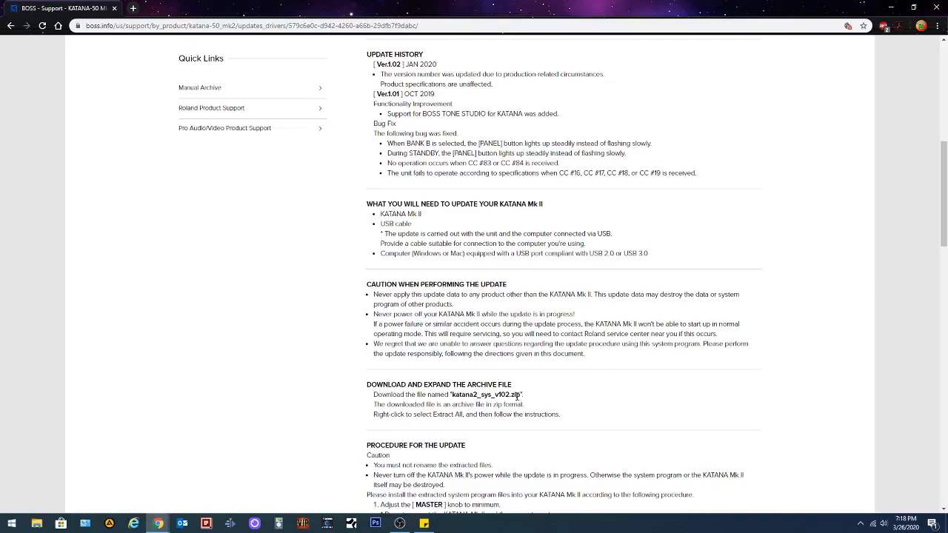
pyautogui.moveTo(521, 386)
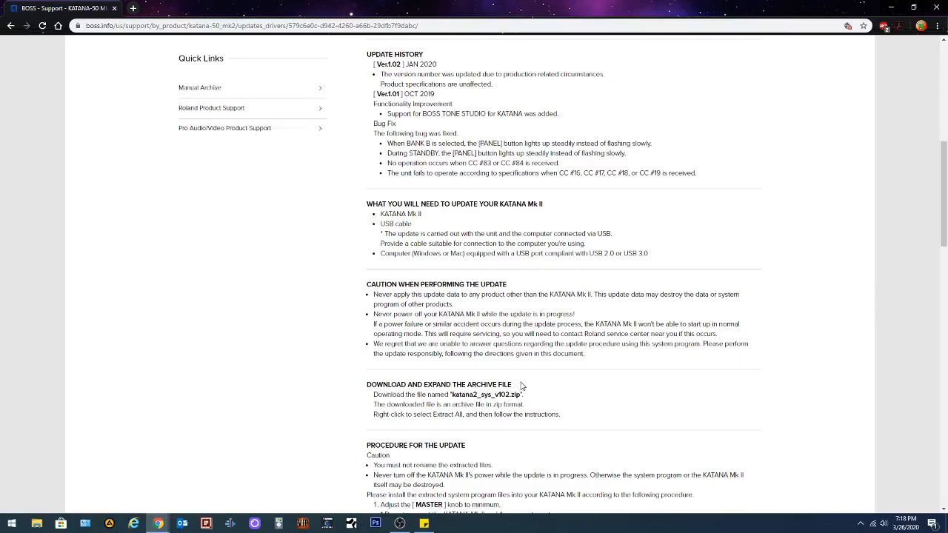
pyautogui.moveTo(538, 381)
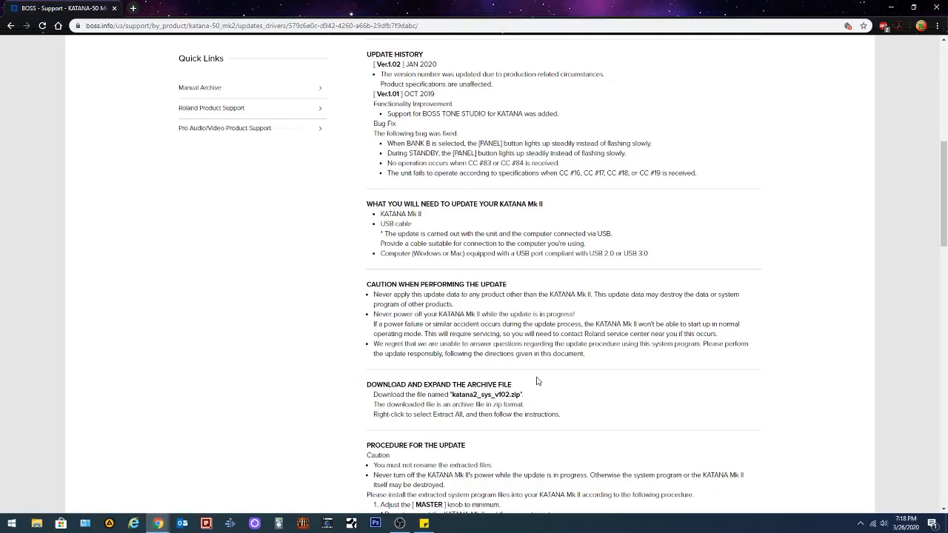
pyautogui.scroll(-3)
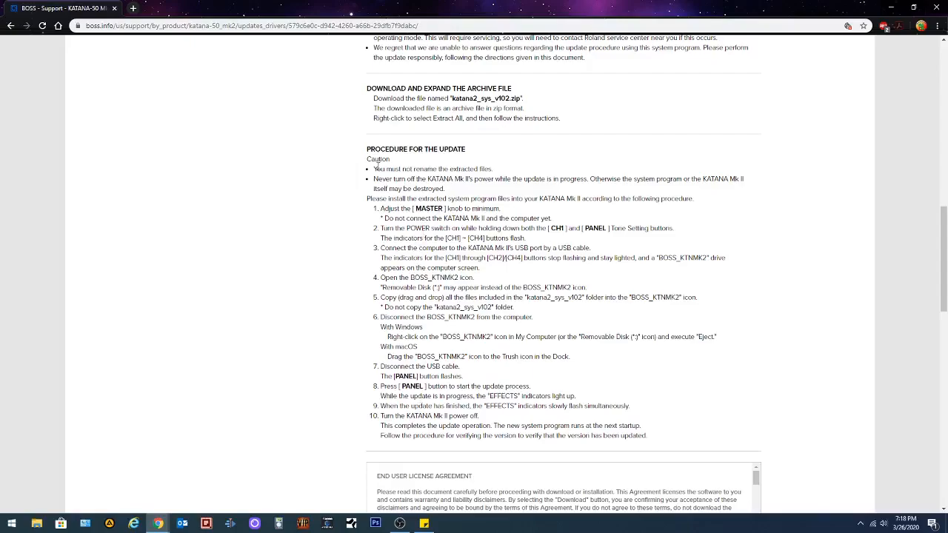
pyautogui.scroll(-3)
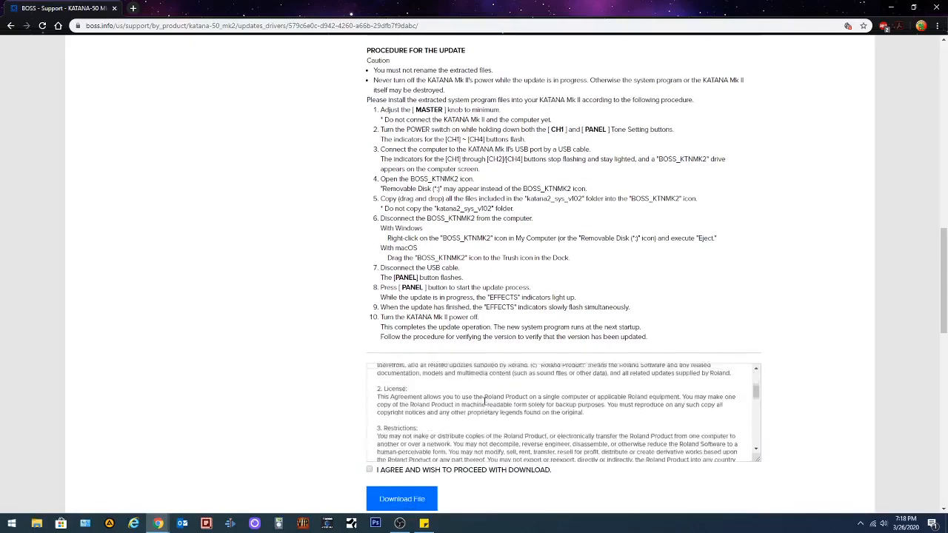
pyautogui.scroll(-3)
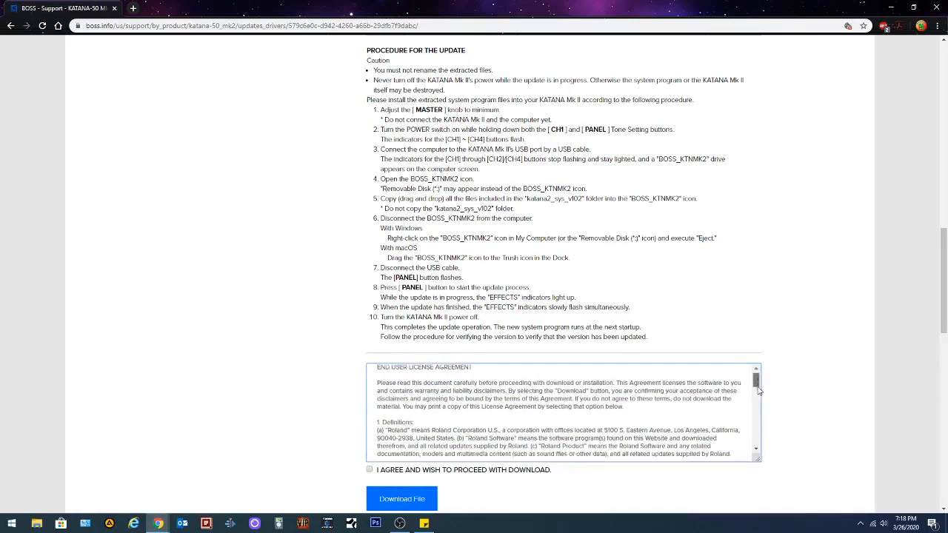
# Tick 'I agree and wish to proceed with download' and download katana2_sys_v102 (1).zip.
pyautogui.scroll(-3)
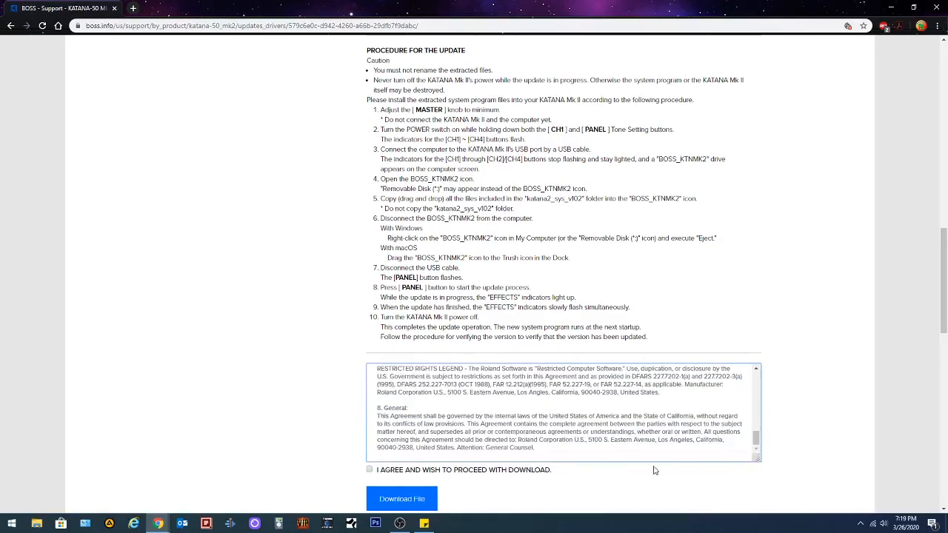
pyautogui.scroll(-3)
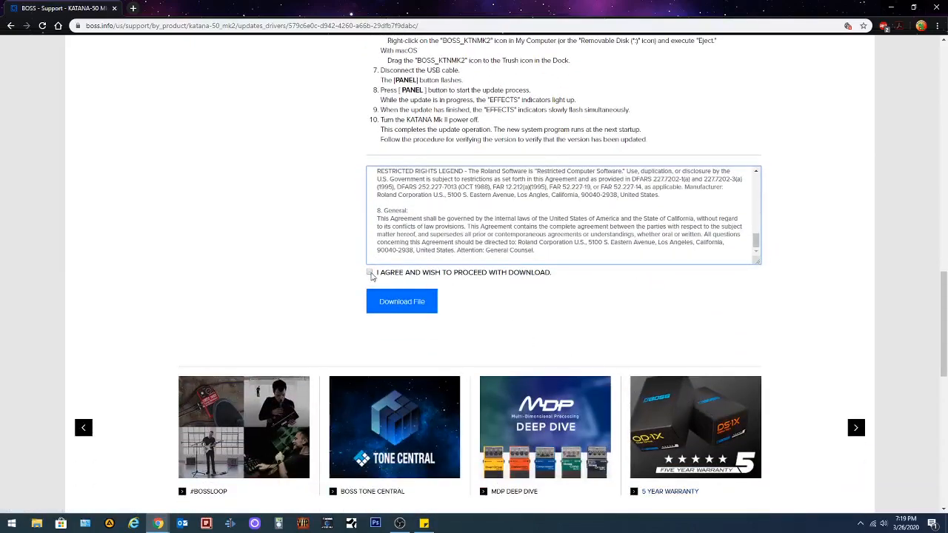
pyautogui.click(369, 272)
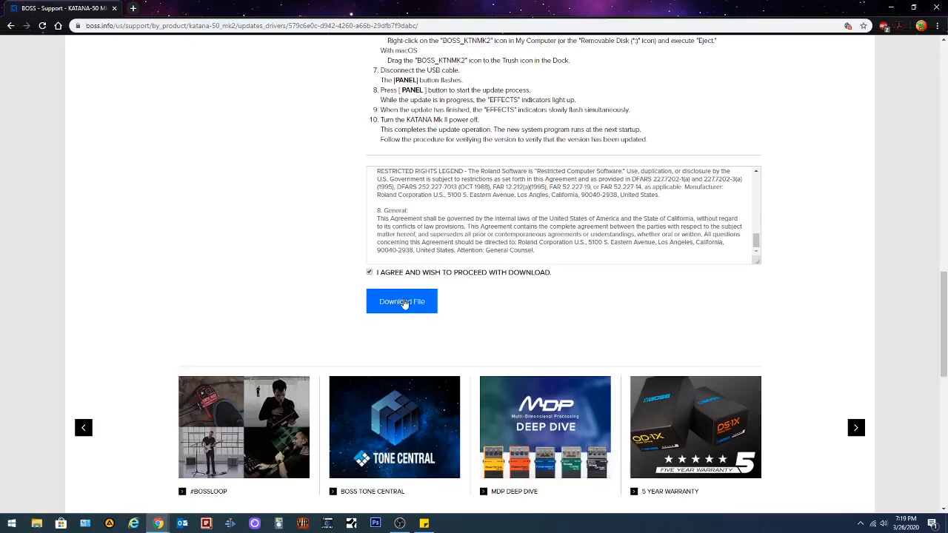
pyautogui.click(402, 302)
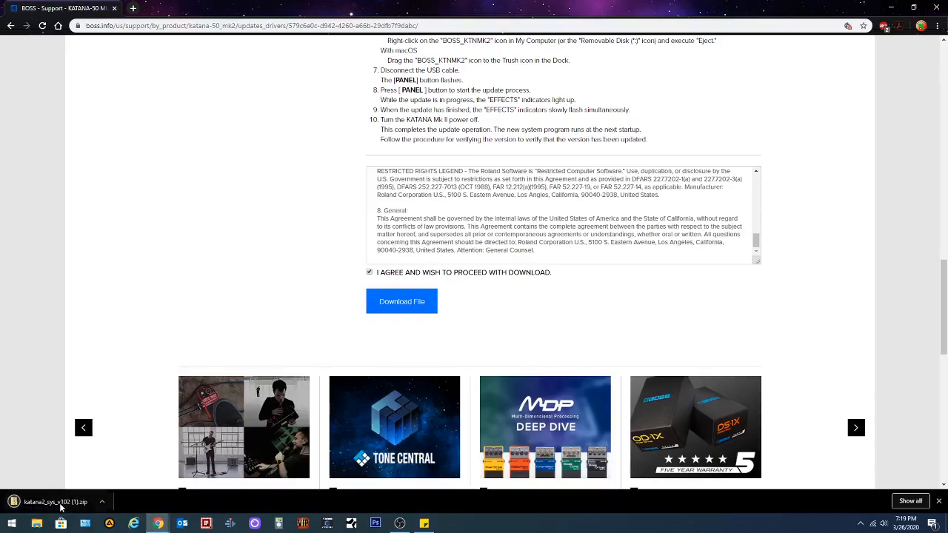
pyautogui.moveTo(74, 507)
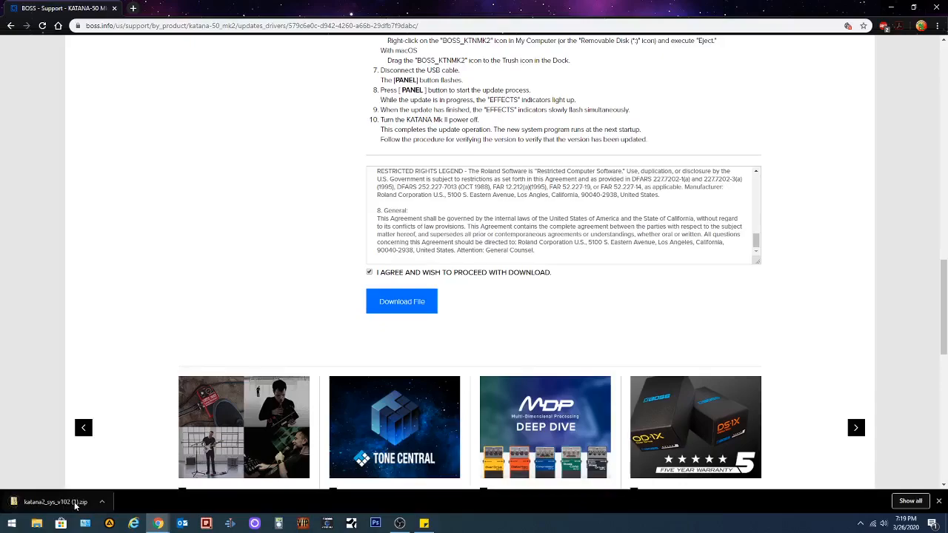
# Open the downloaded katana2_sys_v102 (1).zip and select its katana2_sys_v102 folder.
pyautogui.click(55, 501)
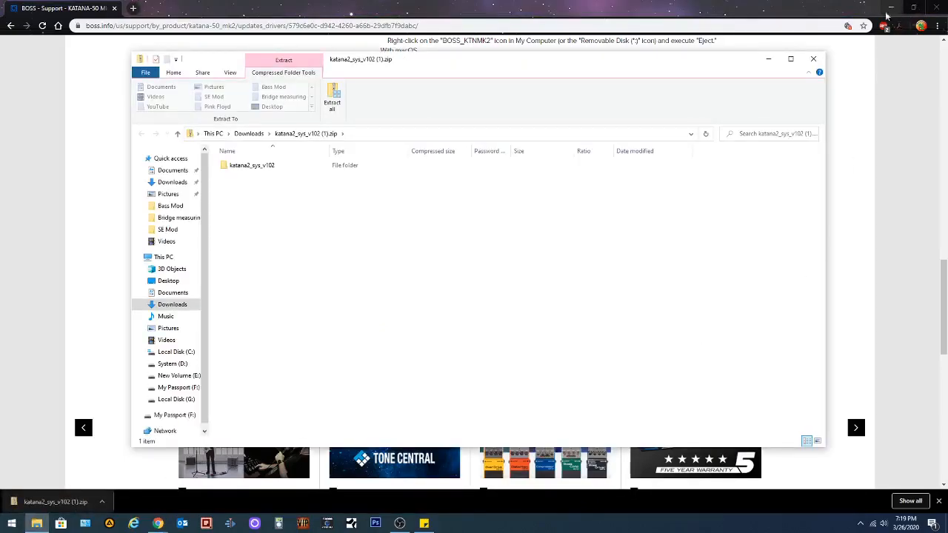
pyautogui.click(251, 165)
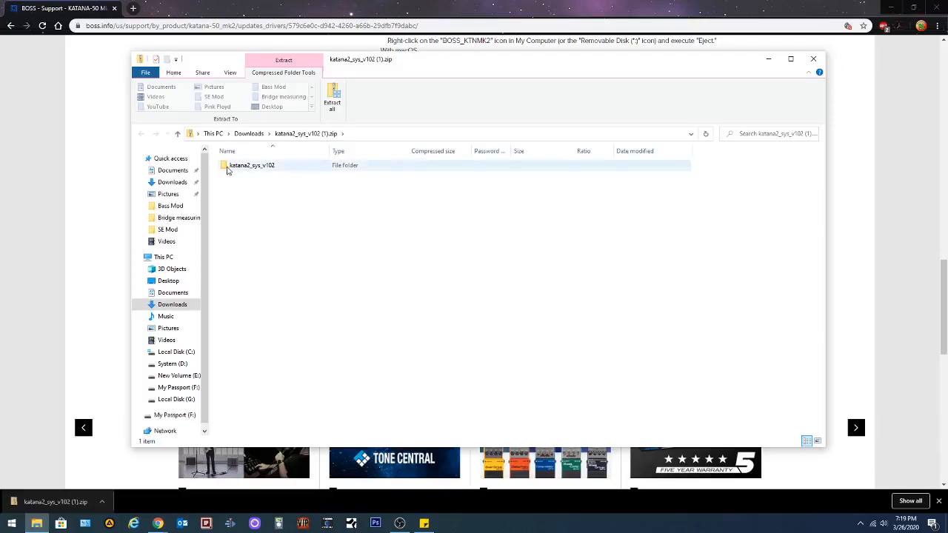
pyautogui.click(251, 165)
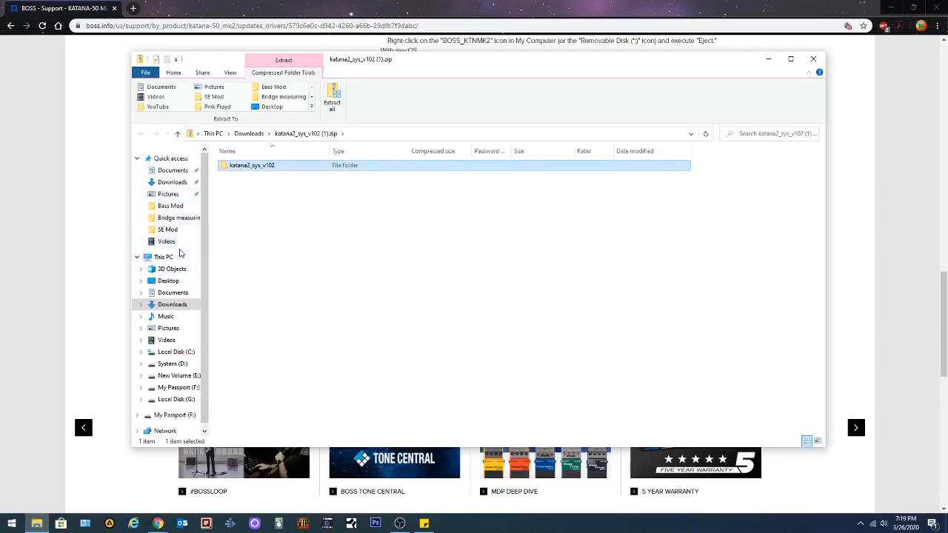
# Create a new folder on the Desktop named 'Katana'.
pyautogui.click(168, 280)
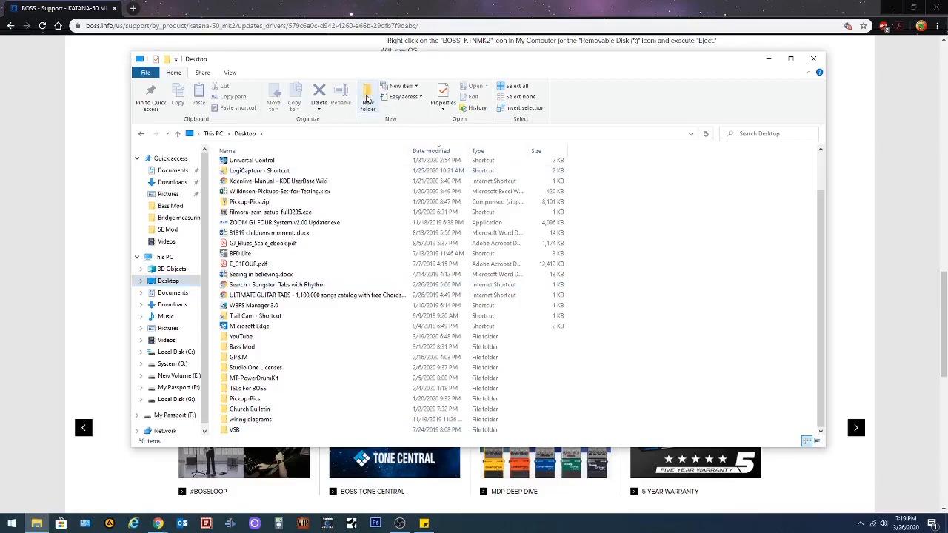
pyautogui.click(368, 96)
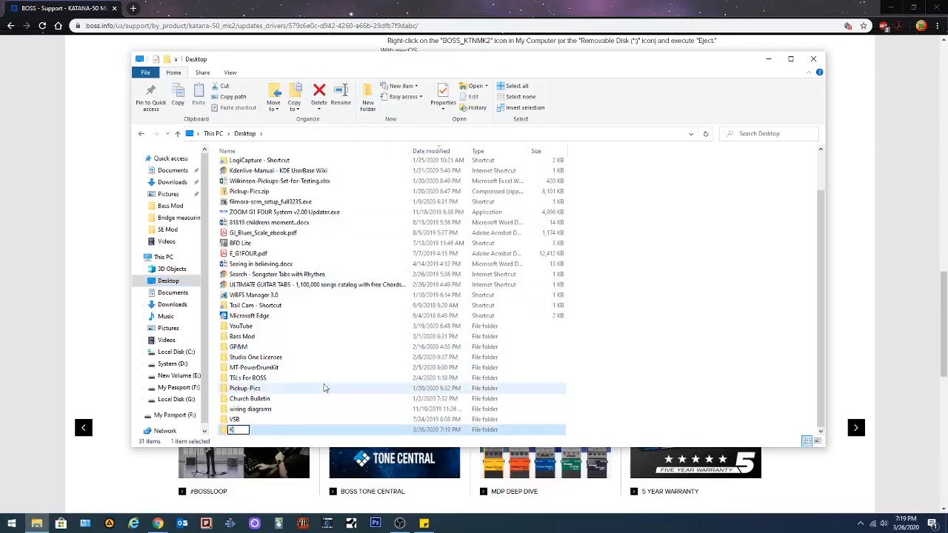
pyautogui.write('Katana')
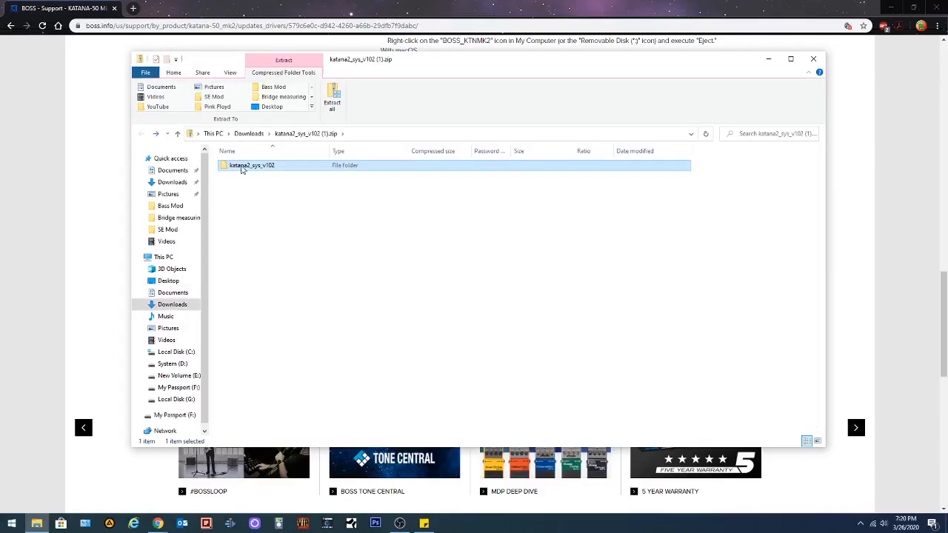
# Extract KATANAM2.BIN and ROMINFO.TXT from katana2_sys_v102 into Desktop > Katana firmware V2.
pyautogui.doubleClick(252, 165)
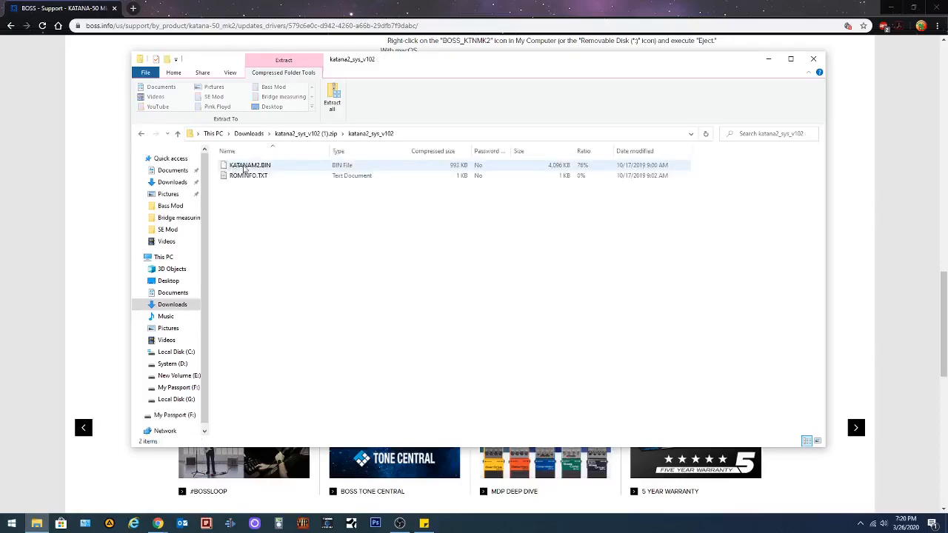
pyautogui.click(250, 165)
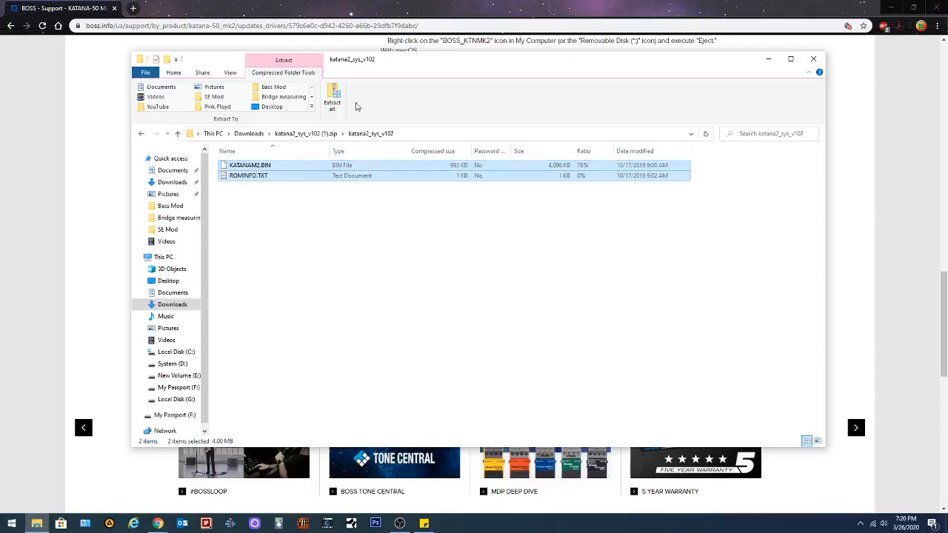
pyautogui.click(333, 100)
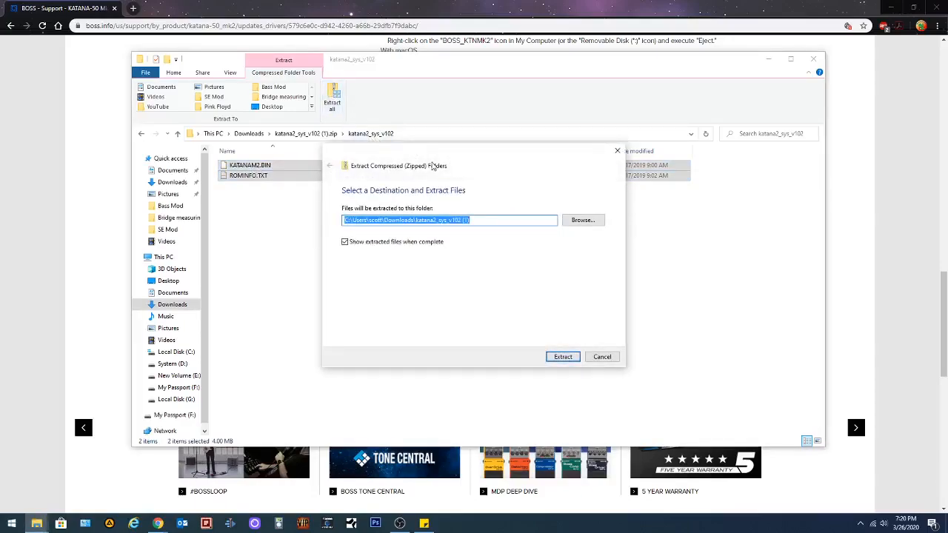
pyautogui.click(583, 220)
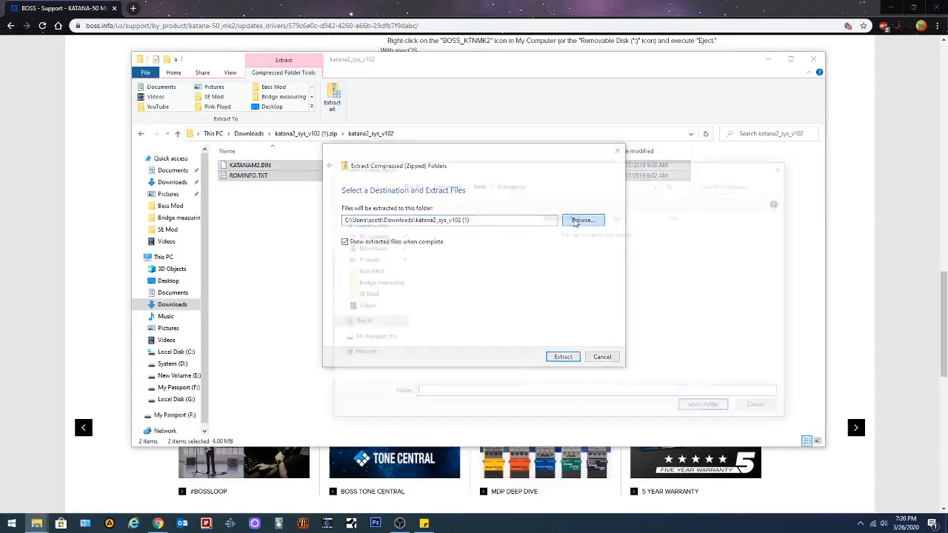
pyautogui.click(583, 220)
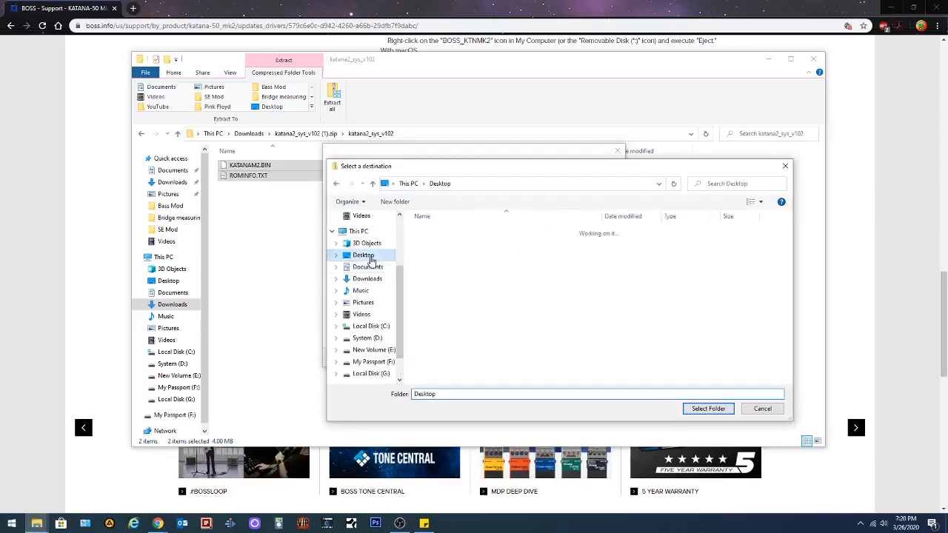
pyautogui.click(451, 261)
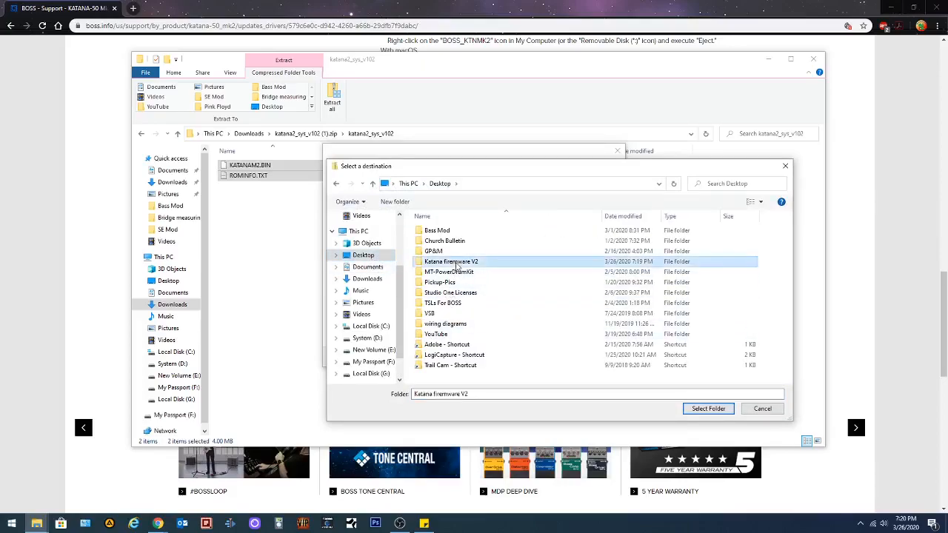
pyautogui.doubleClick(451, 262)
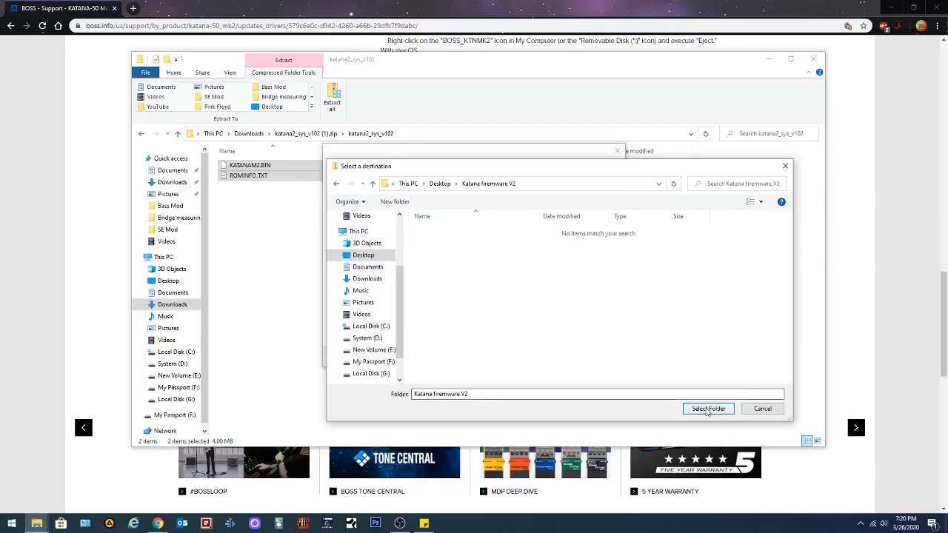
pyautogui.click(707, 409)
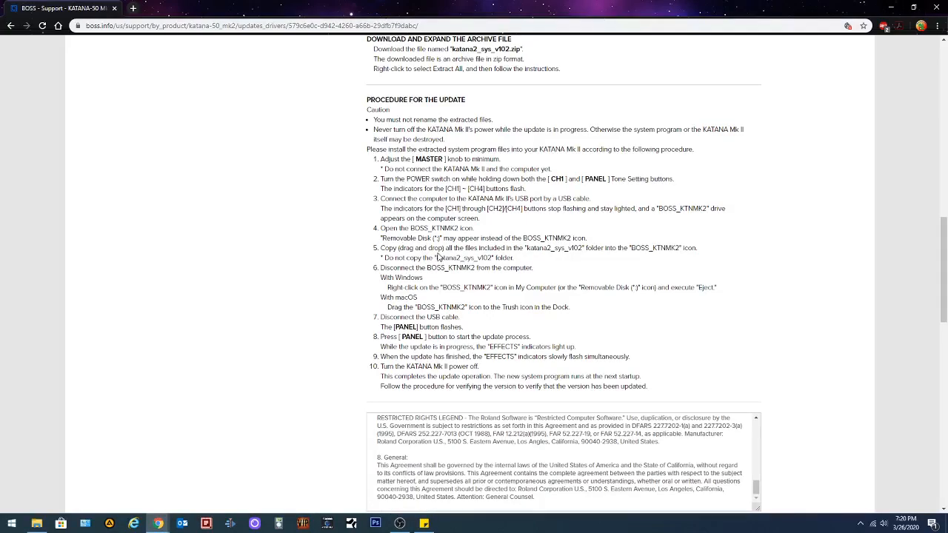
pyautogui.moveTo(437, 257)
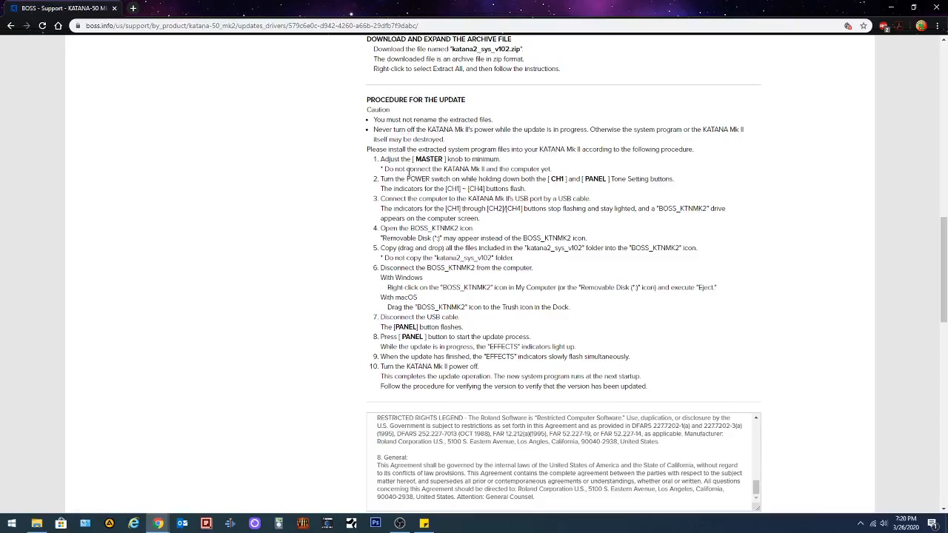
pyautogui.moveTo(472, 170)
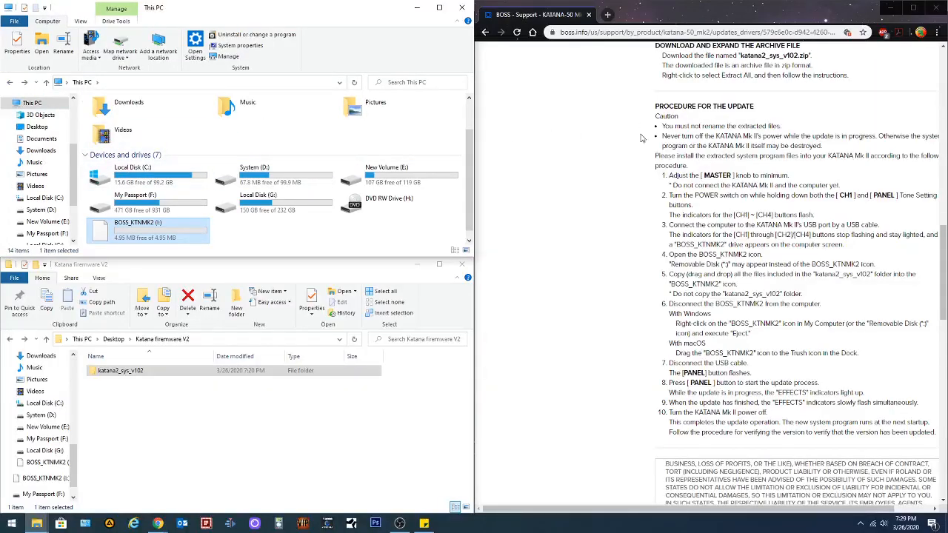
pyautogui.moveTo(172, 366)
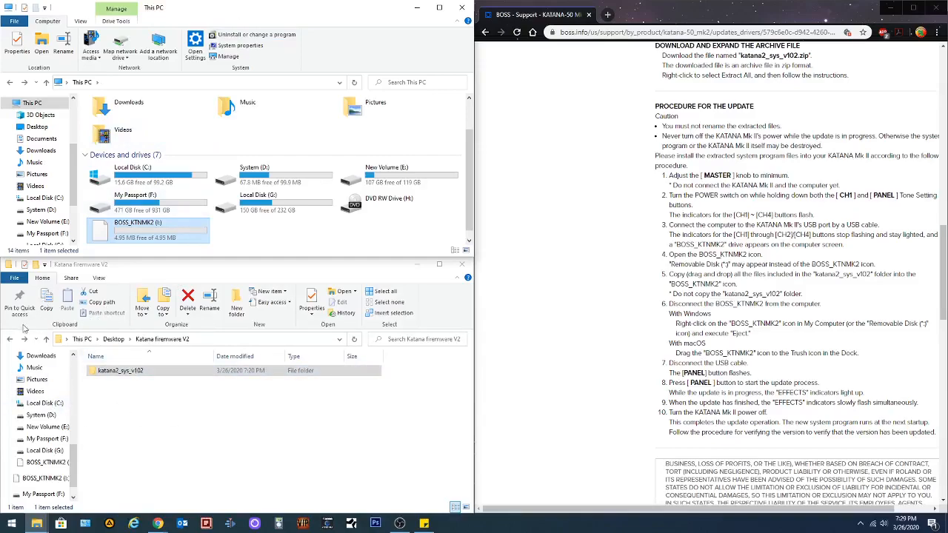
# Open the katana2_sys_v102 folder holding KATANAM2.BIN and ROMINFO.TXT.
pyautogui.click(121, 371)
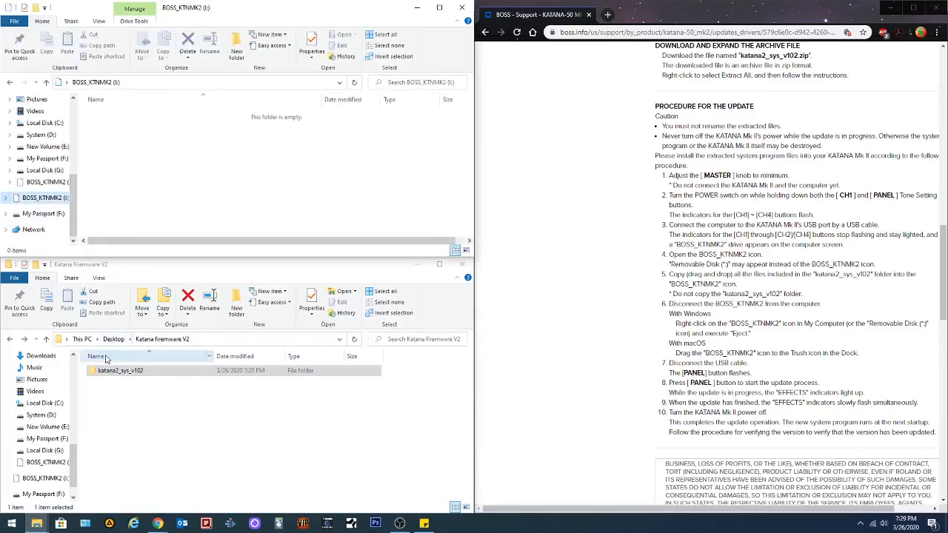
pyautogui.doubleClick(120, 371)
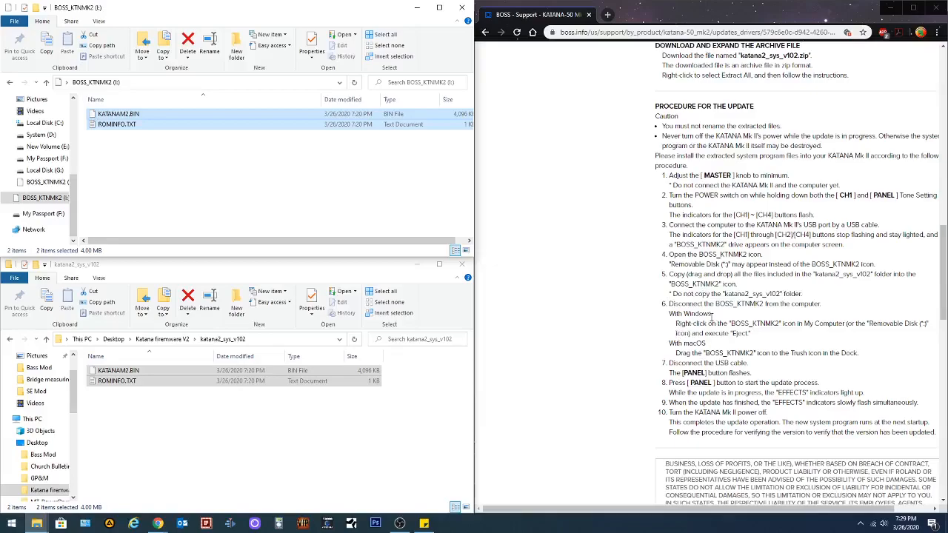
pyautogui.moveTo(743, 315)
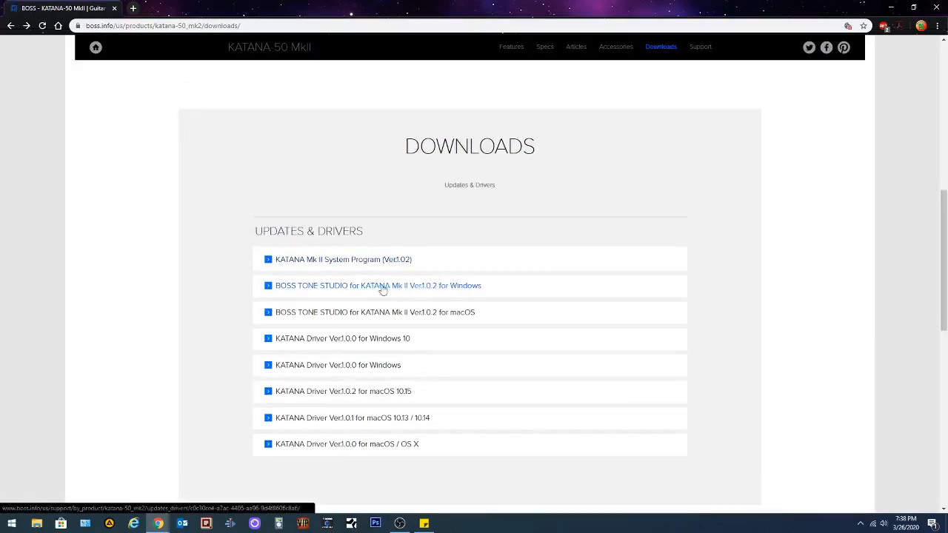
pyautogui.moveTo(380, 295)
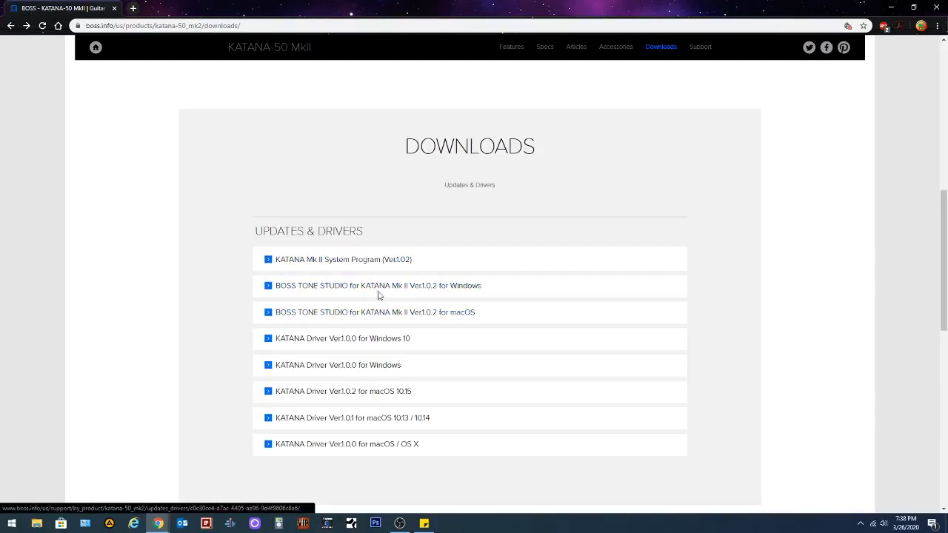
pyautogui.moveTo(397, 289)
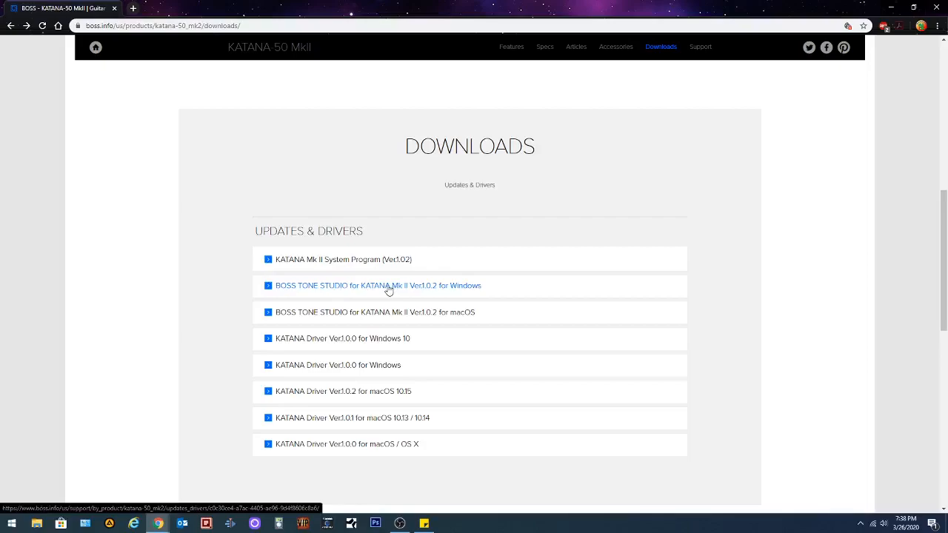
pyautogui.moveTo(373, 288)
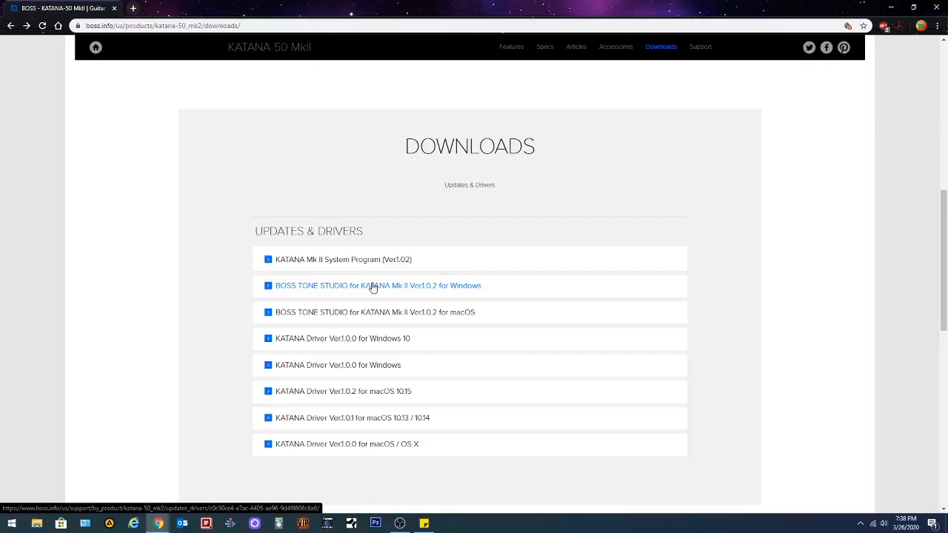
# Open the 'BOSS TONE STUDIO for KATANA Mk II Ver1.0.2 for Windows' link in Updates & Drivers.
pyautogui.click(378, 285)
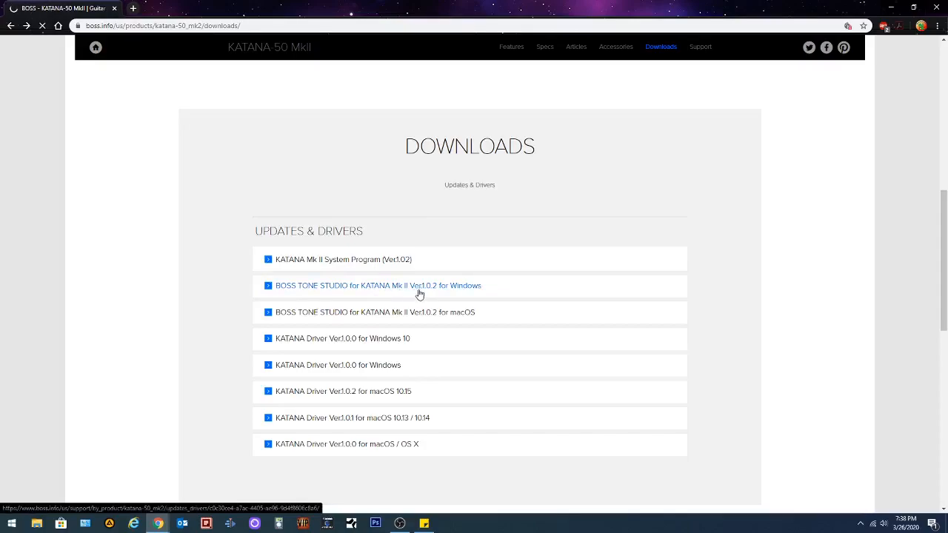
# Scroll to the licence terms, agree to them, and download bts_katana2_w102.zip.
pyautogui.click(378, 285)
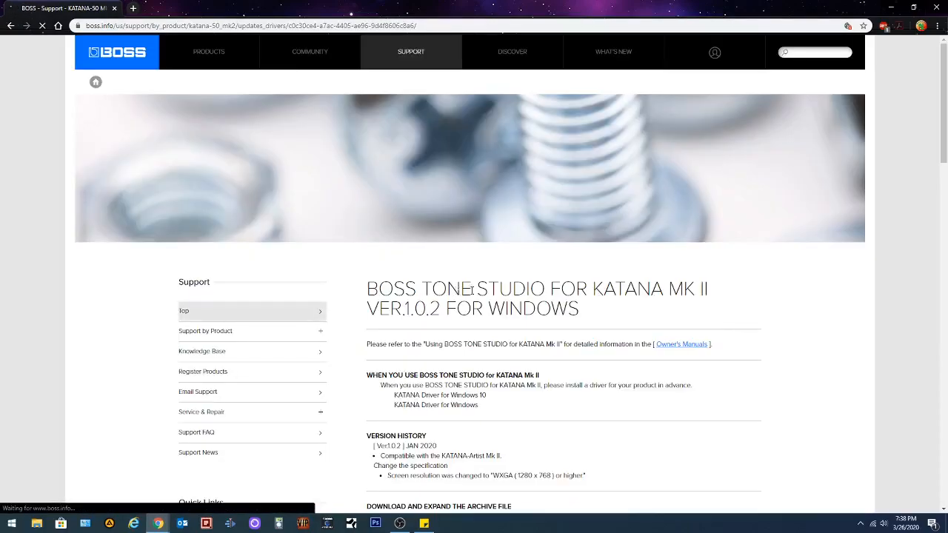
pyautogui.scroll(-3)
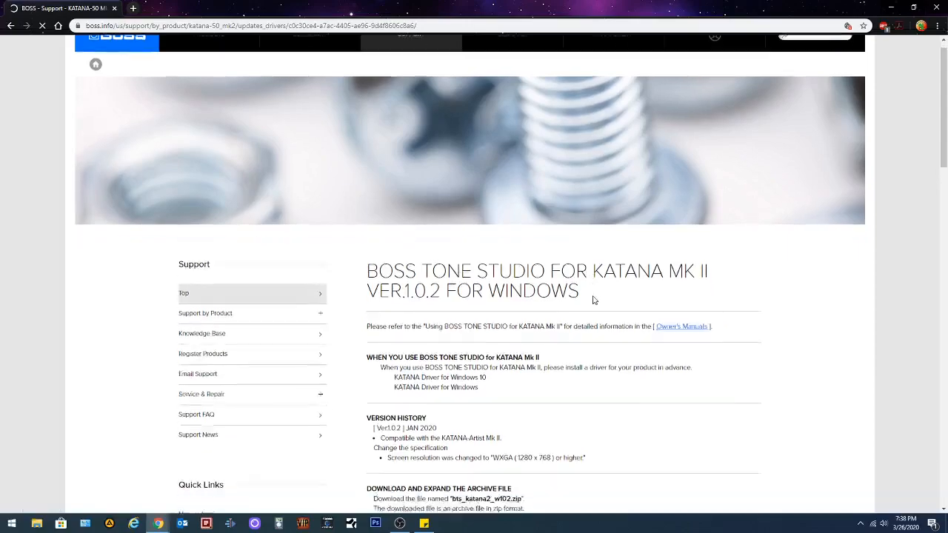
pyautogui.scroll(-3)
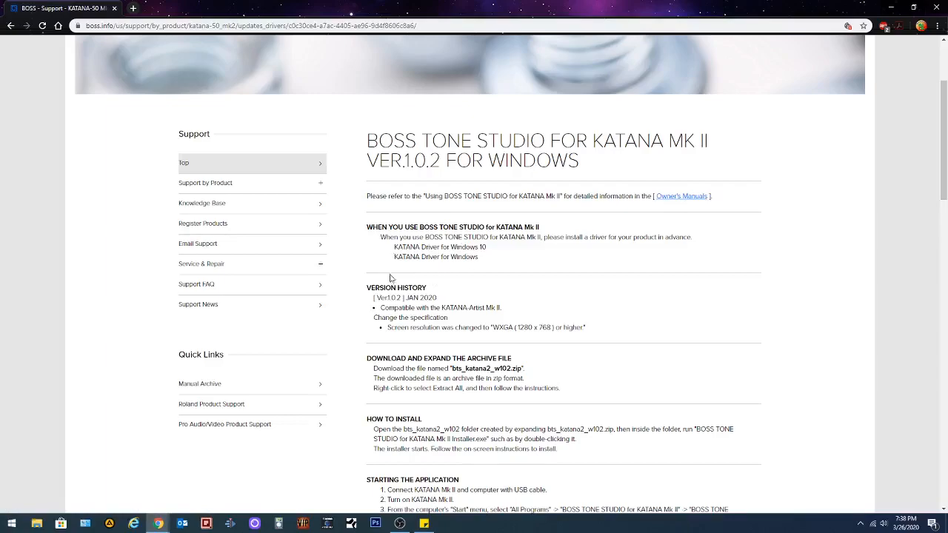
pyautogui.moveTo(388, 378)
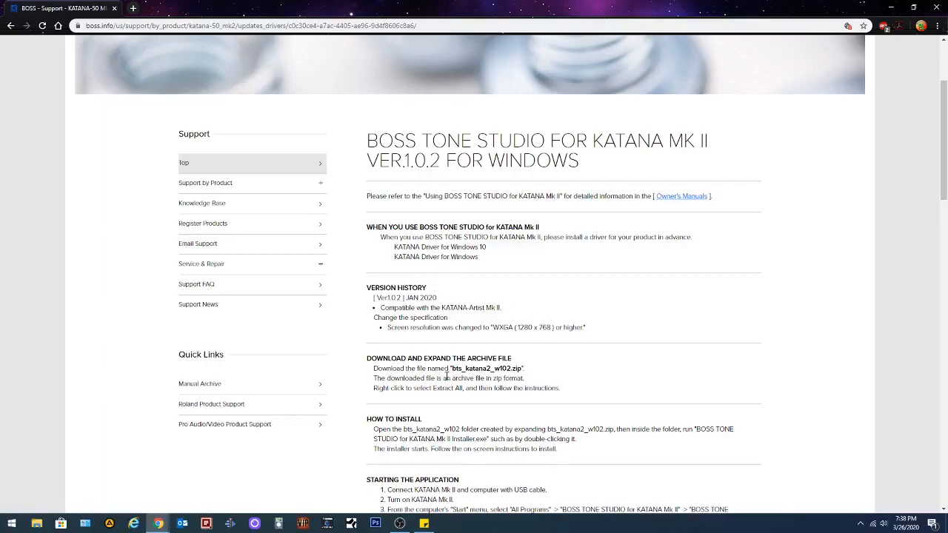
pyautogui.scroll(-3)
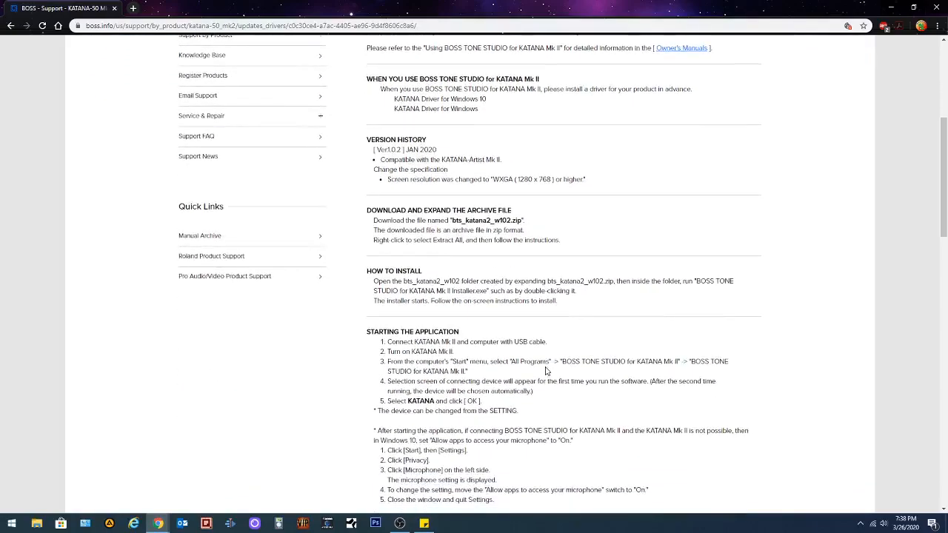
pyautogui.scroll(-3)
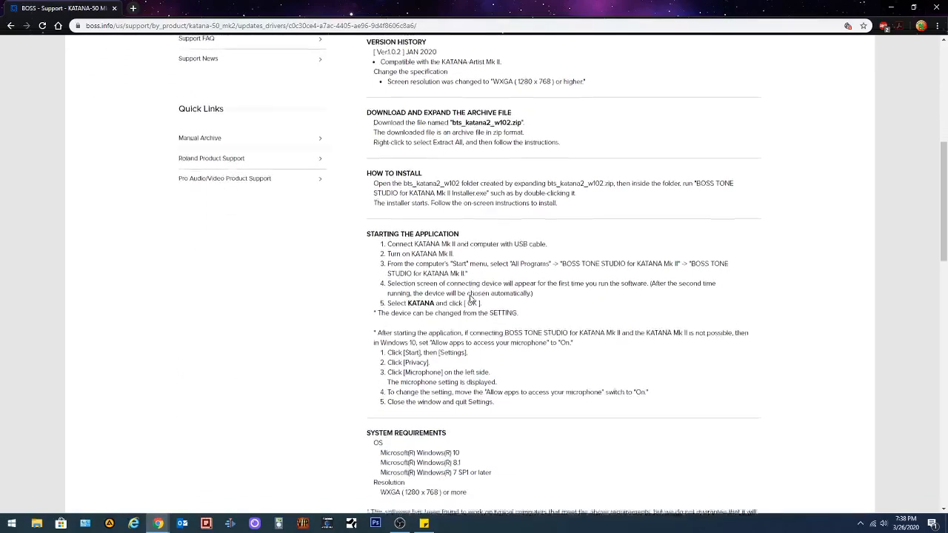
pyautogui.scroll(-3)
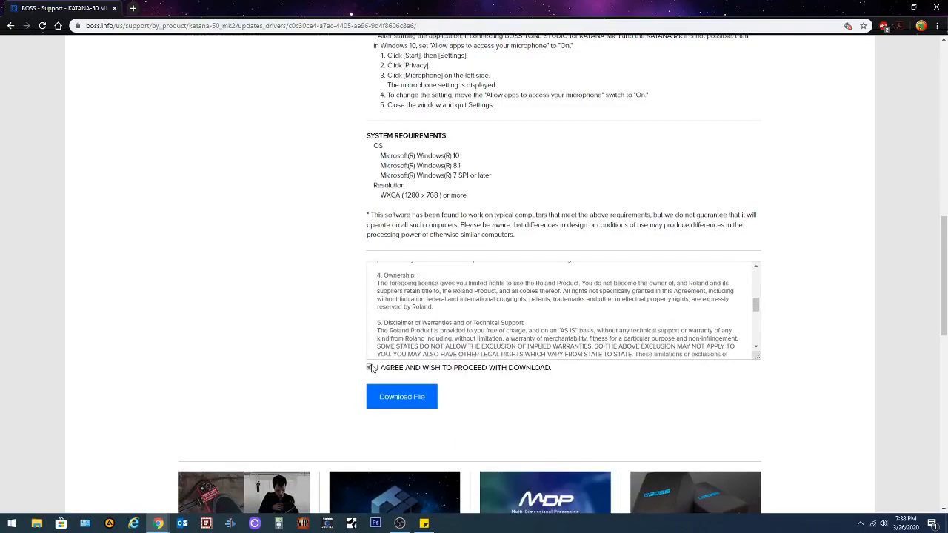
pyautogui.click(369, 368)
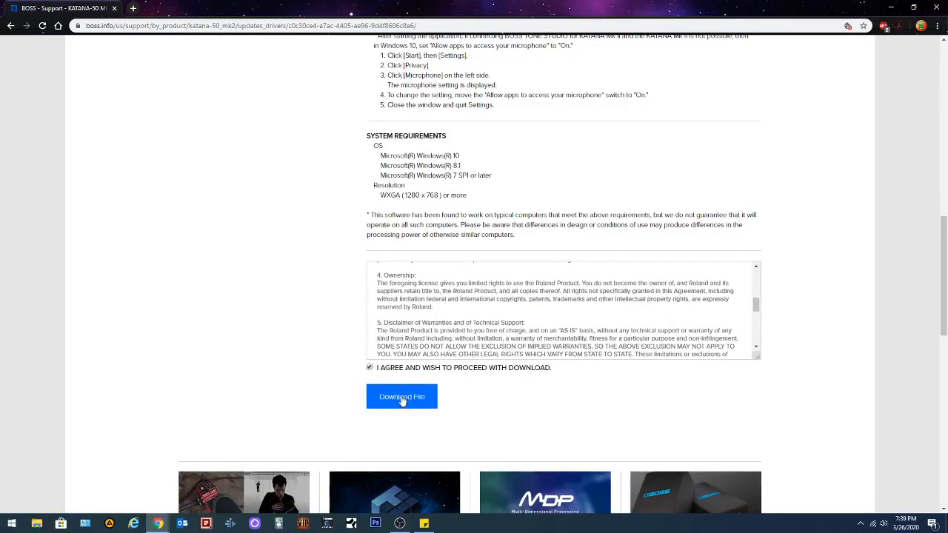
pyautogui.click(402, 396)
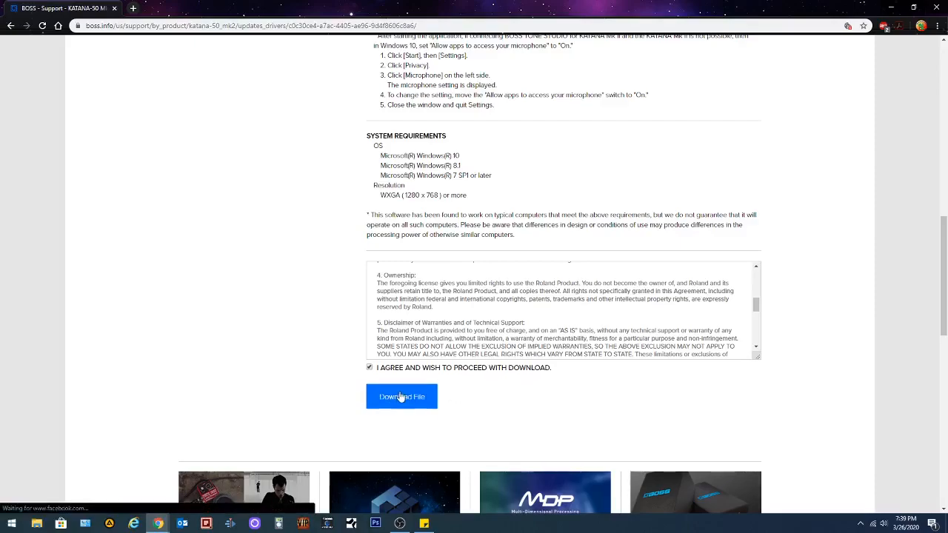
pyautogui.click(401, 396)
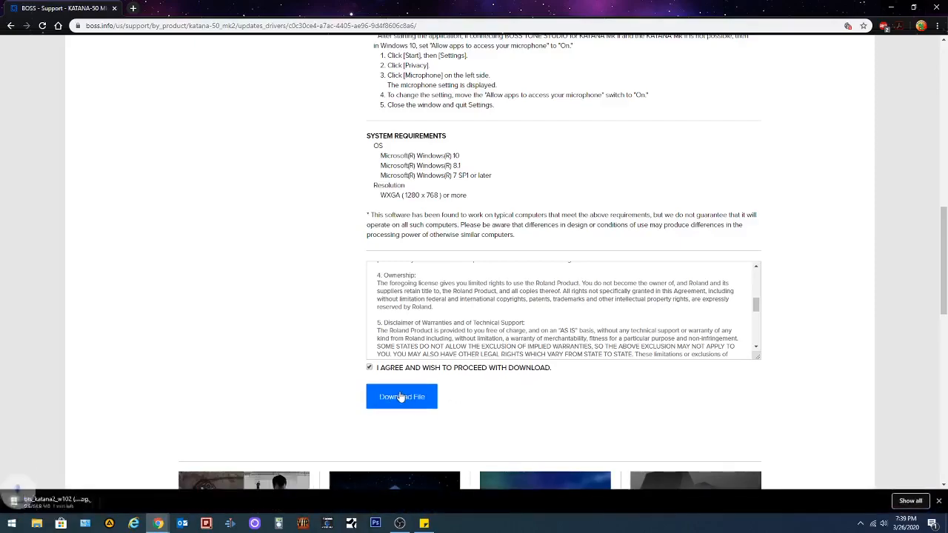
pyautogui.click(402, 396)
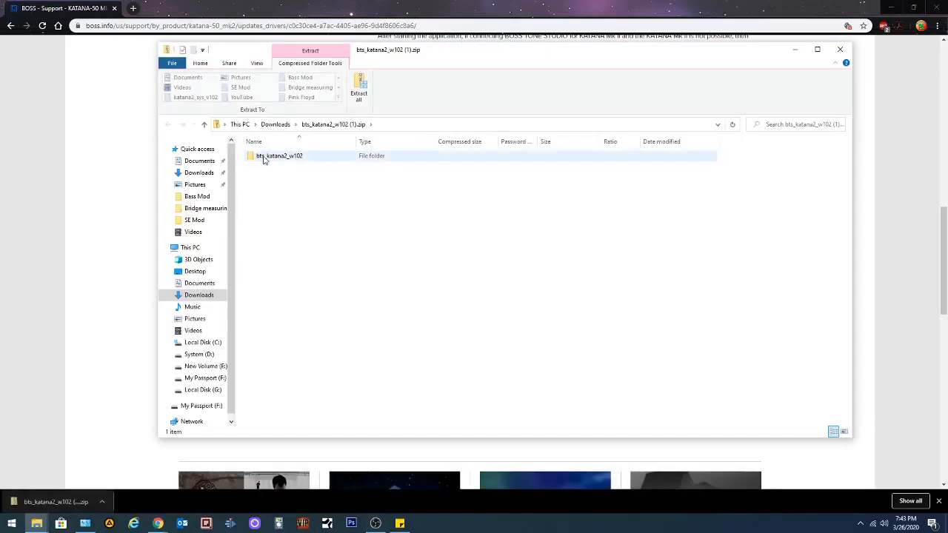
# Open the bts_katana2_w102 folder in the archive and try launching the installer.
pyautogui.doubleClick(280, 155)
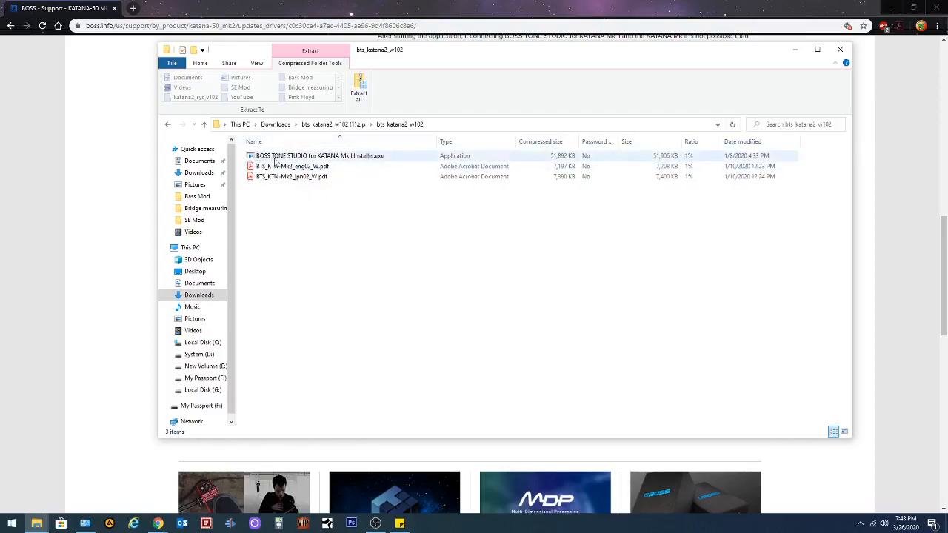
pyautogui.click(292, 176)
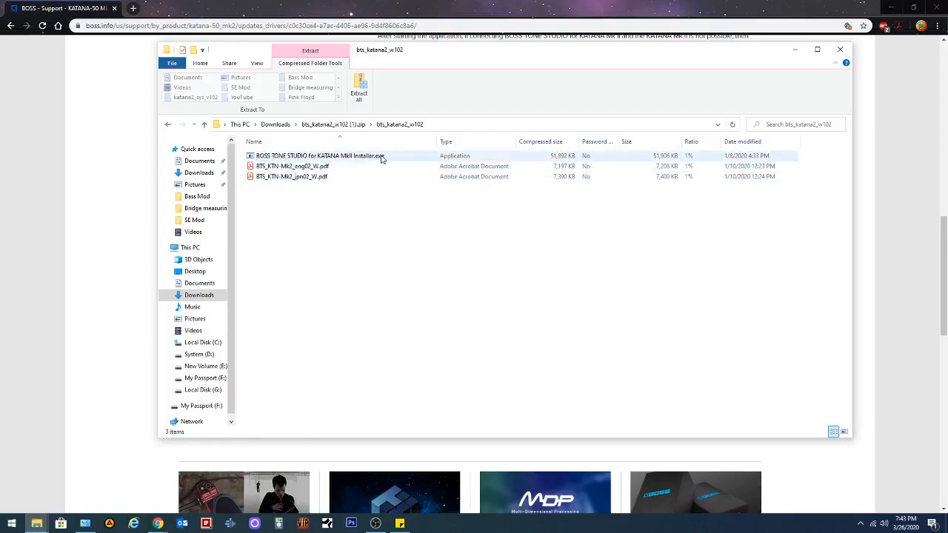
pyautogui.doubleClick(318, 156)
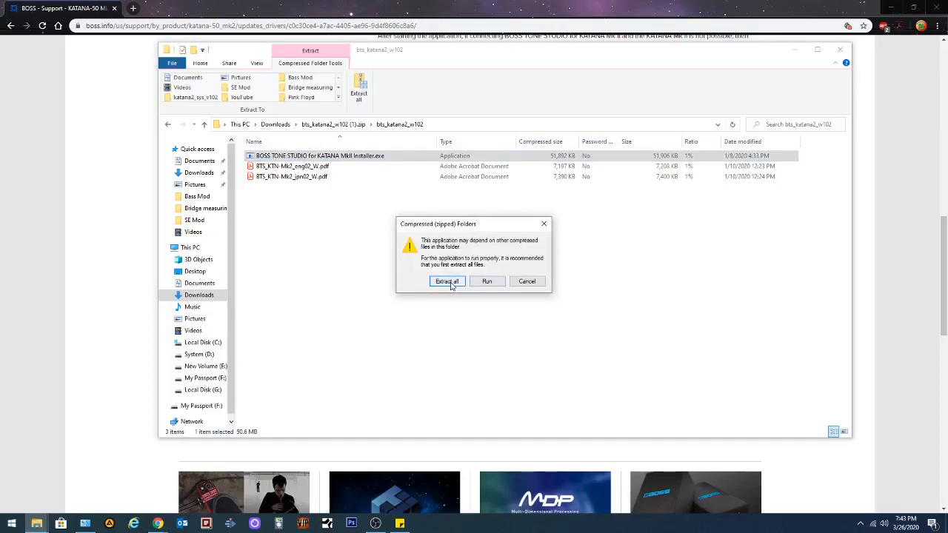
# Extract all the archive's files into the Documents folder.
pyautogui.click(447, 281)
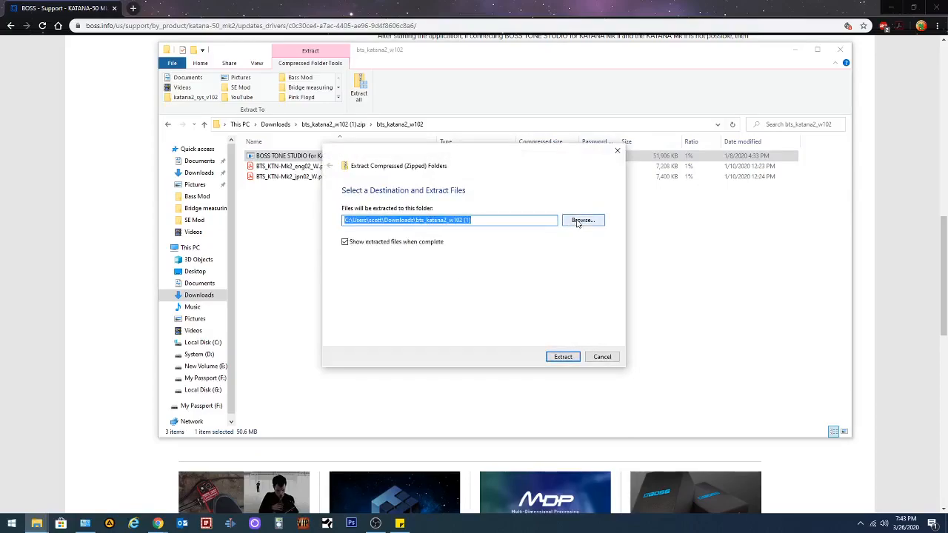
pyautogui.click(583, 220)
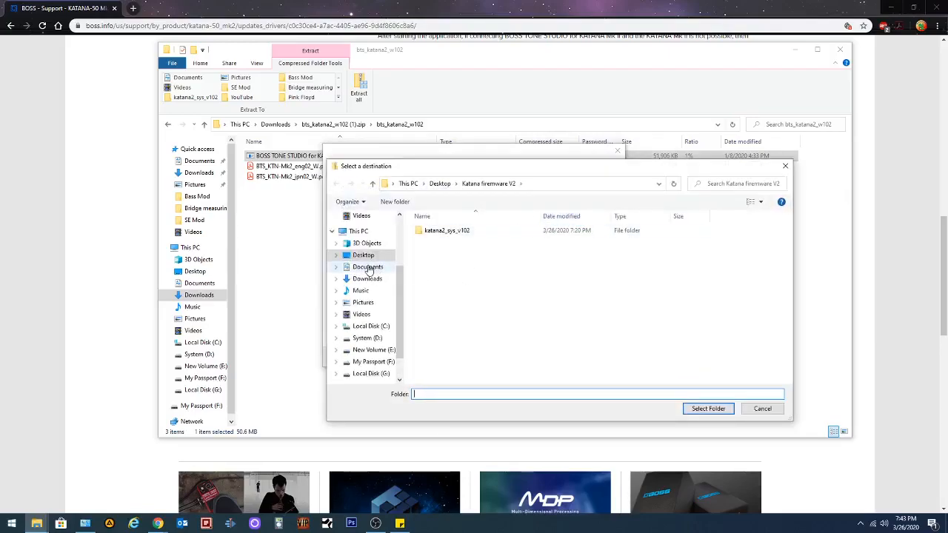
pyautogui.click(368, 266)
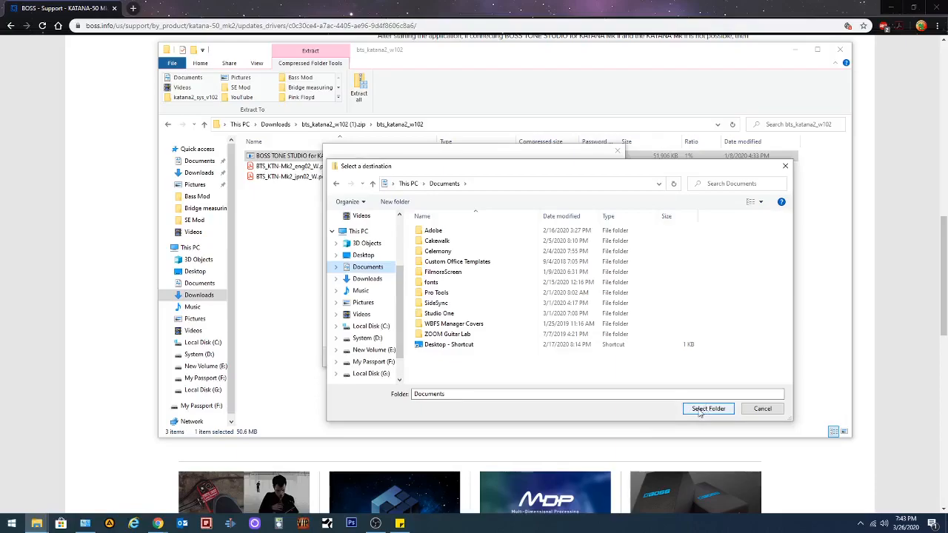
pyautogui.click(707, 409)
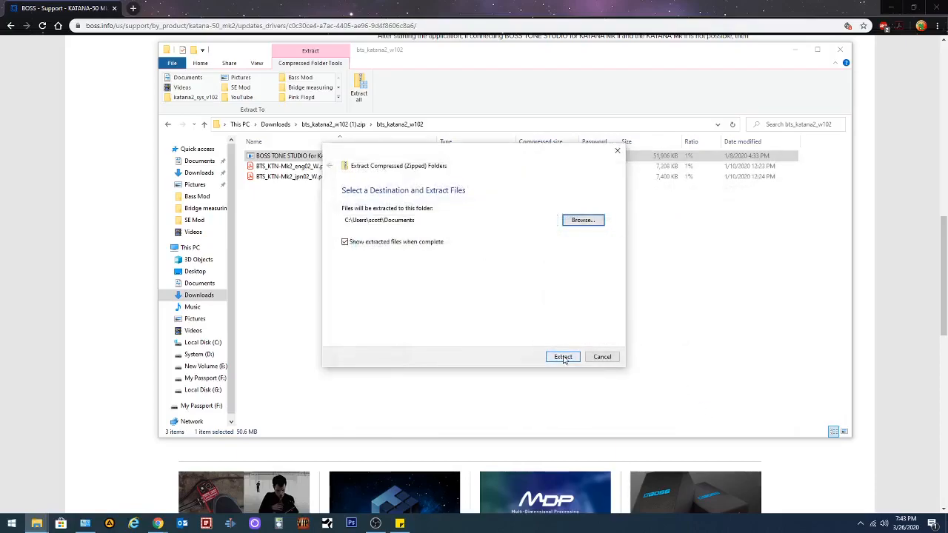
pyautogui.click(563, 357)
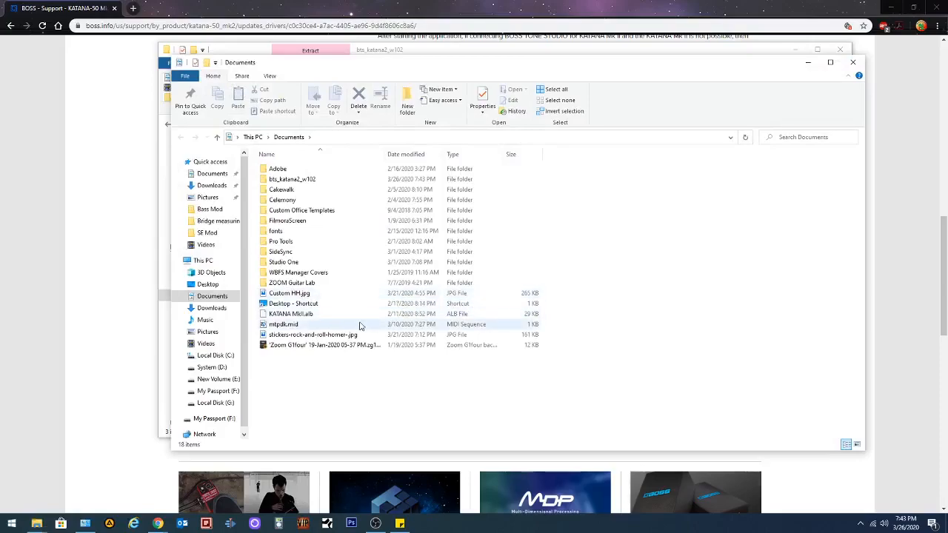
# Open the extracted bts_katana2_w102 folder and run the installer past the security warning.
pyautogui.click(292, 178)
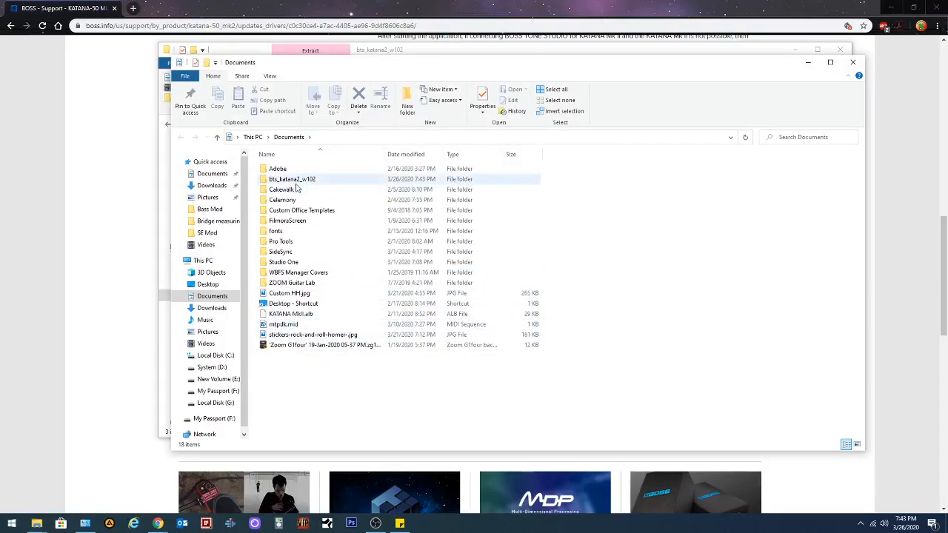
pyautogui.moveTo(296, 179)
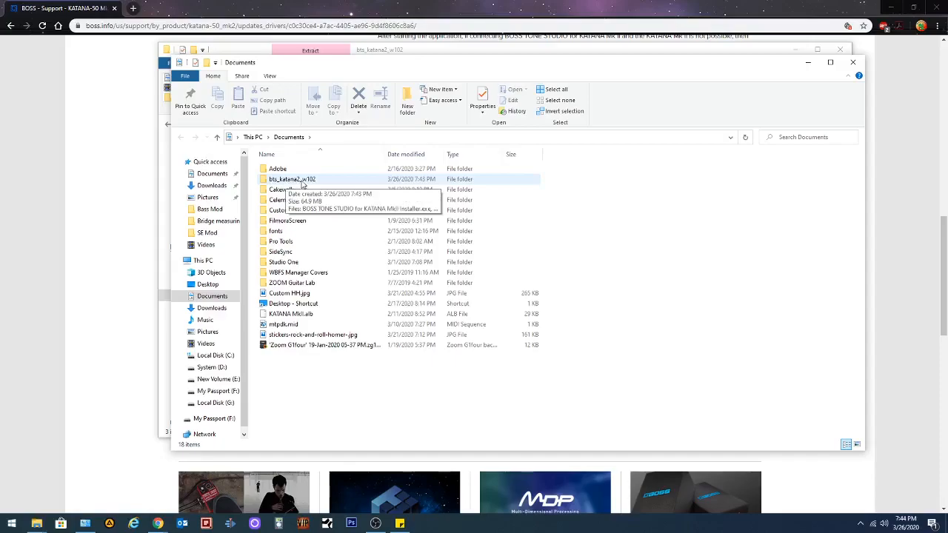
pyautogui.doubleClick(292, 179)
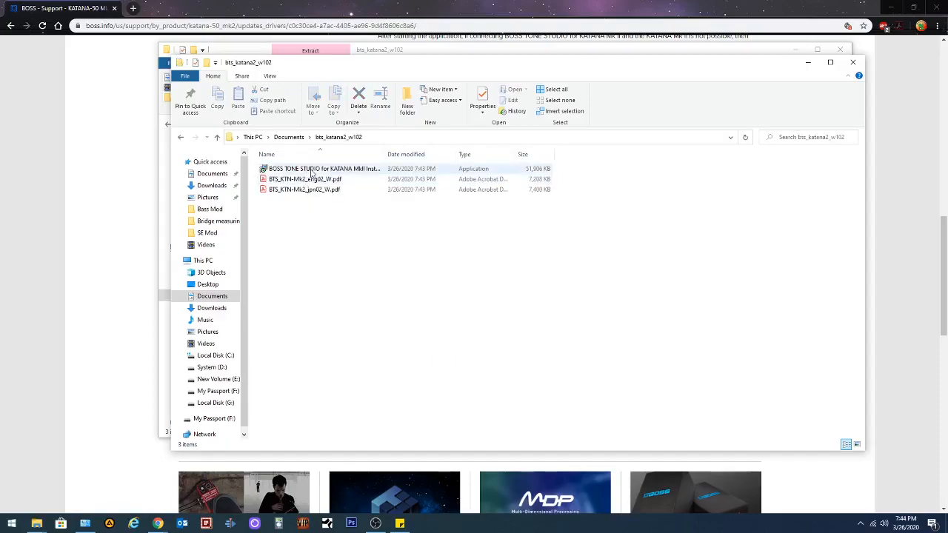
pyautogui.click(324, 168)
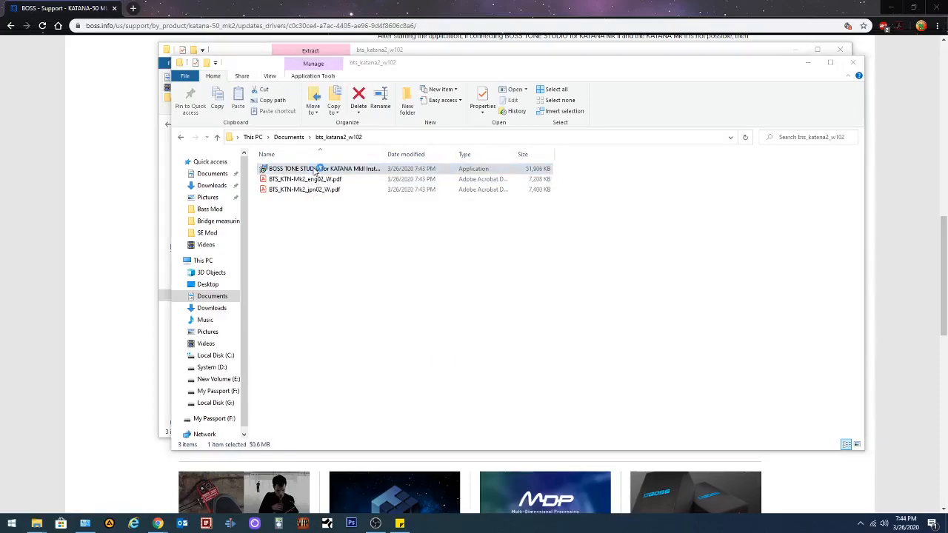
pyautogui.doubleClick(320, 168)
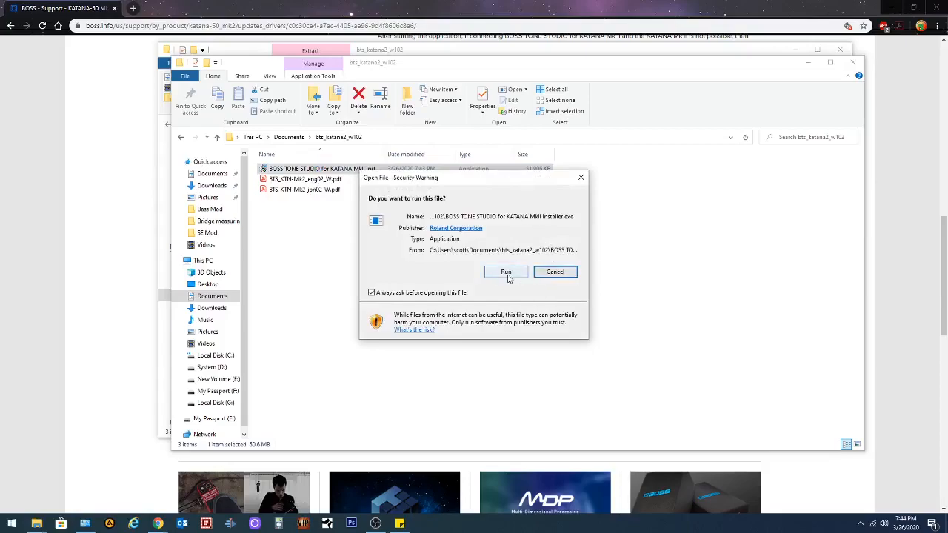
pyautogui.click(506, 271)
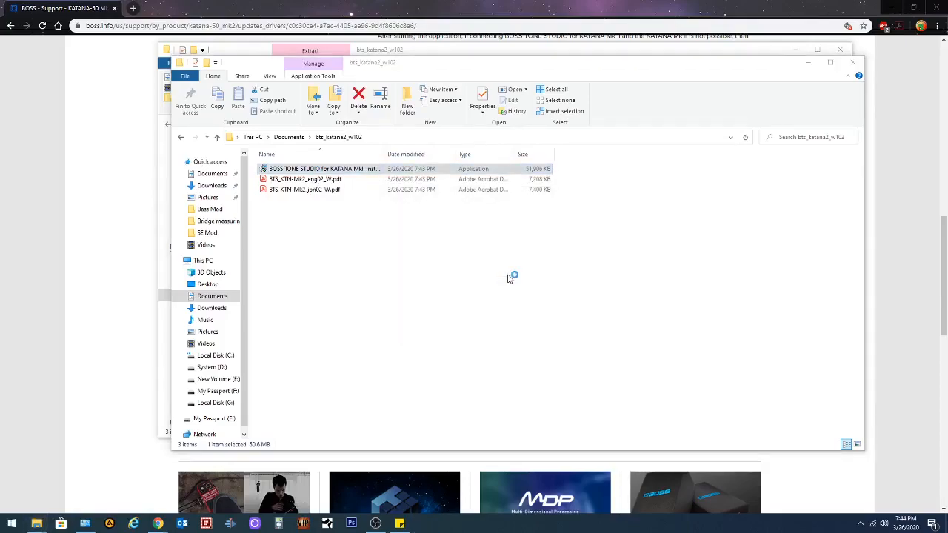
pyautogui.doubleClick(324, 168)
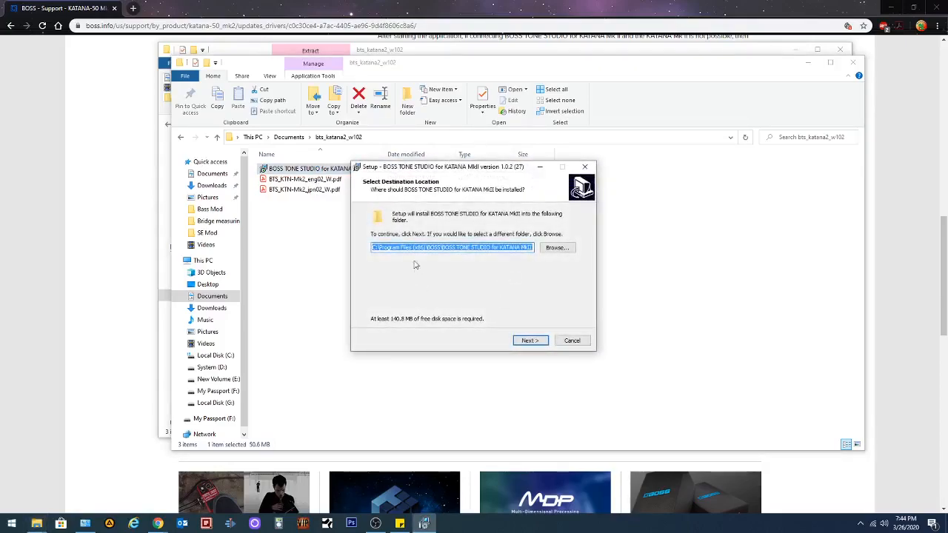
# Keep the default install folder, then finish setup and launch BOSS TONE STUDIO.
pyautogui.click(529, 340)
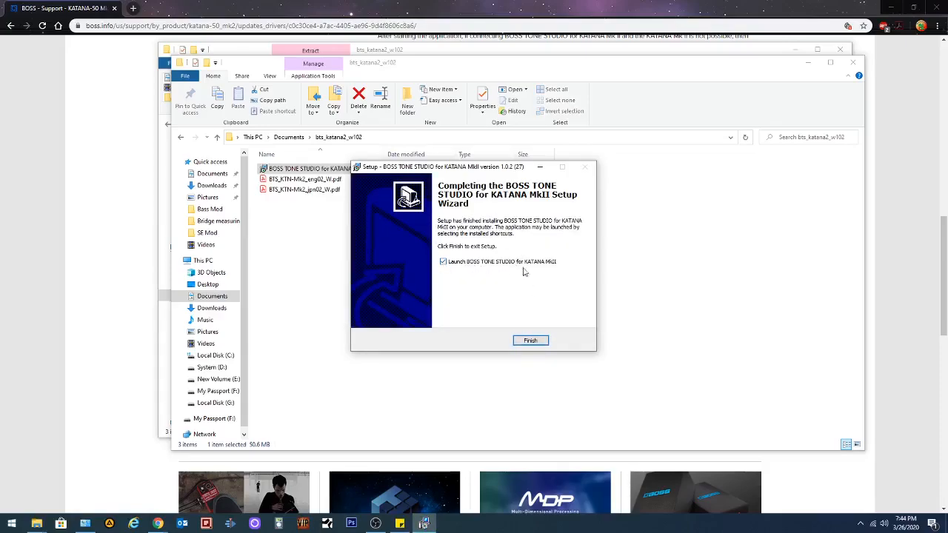
pyautogui.click(530, 340)
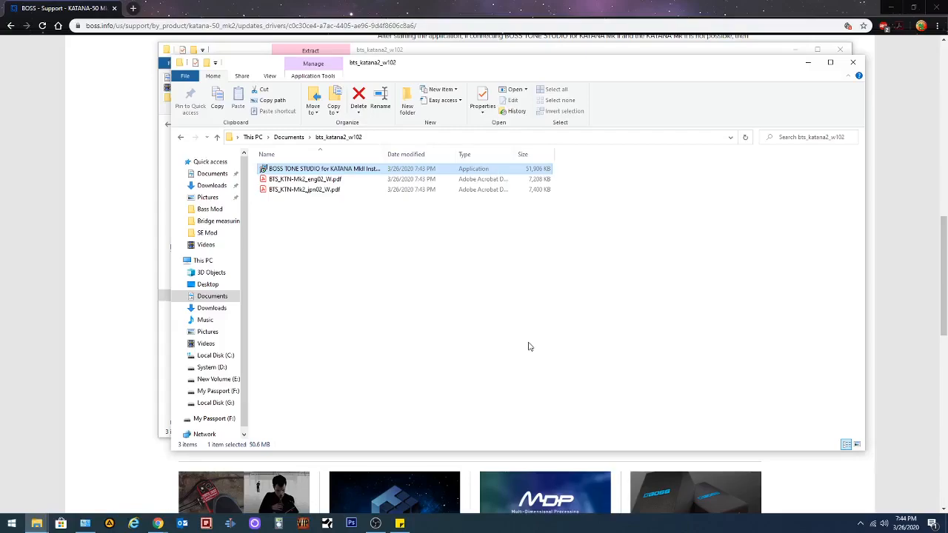
pyautogui.doubleClick(318, 168)
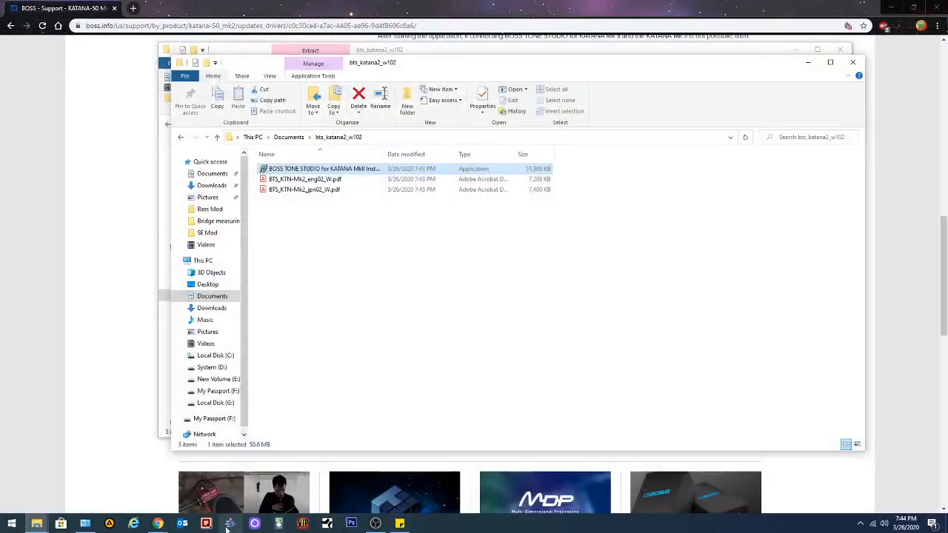
pyautogui.click(11, 524)
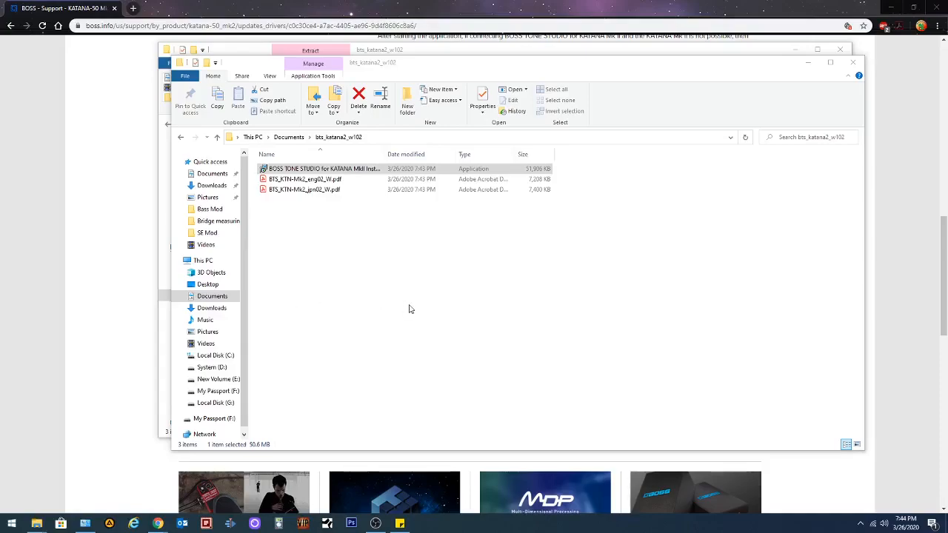
pyautogui.doubleClick(324, 169)
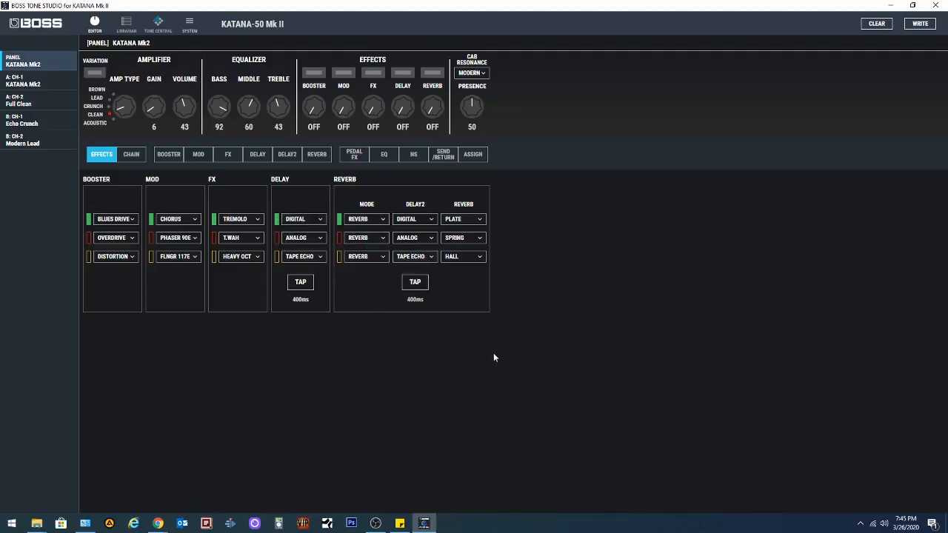
pyautogui.moveTo(449, 280)
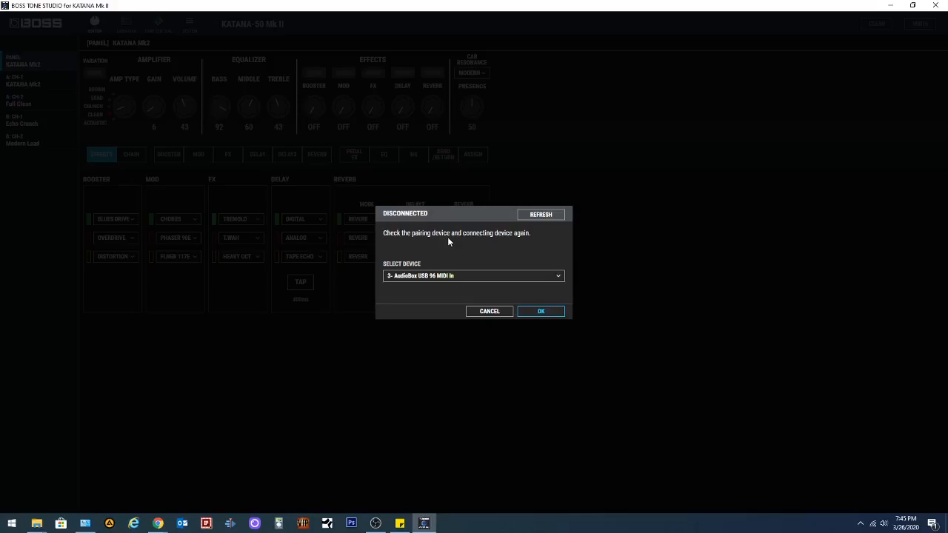
# Reconnect to the amp, view the A: CH-1, B: CH-2 and PANEL tones, then show the Librarian.
pyautogui.click(472, 275)
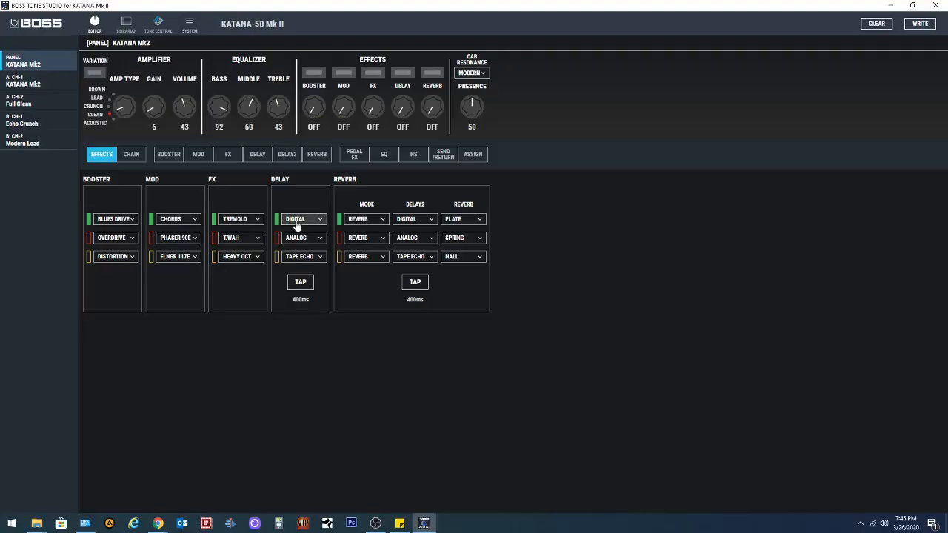
pyautogui.click(22, 82)
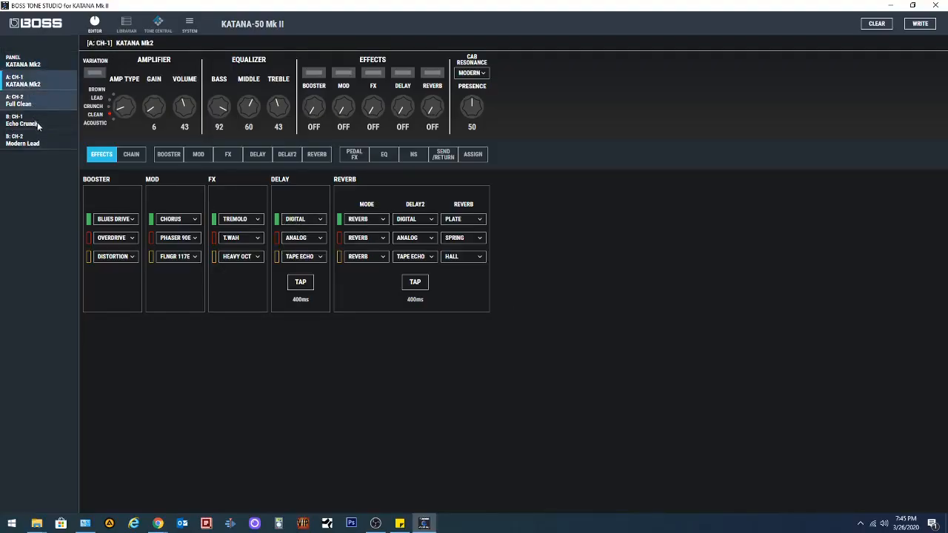
pyautogui.click(22, 139)
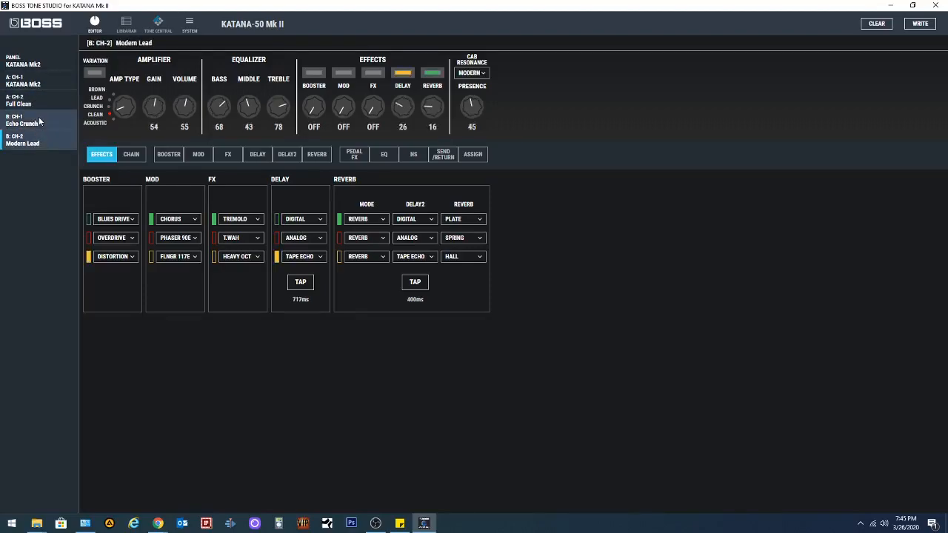
pyautogui.click(23, 61)
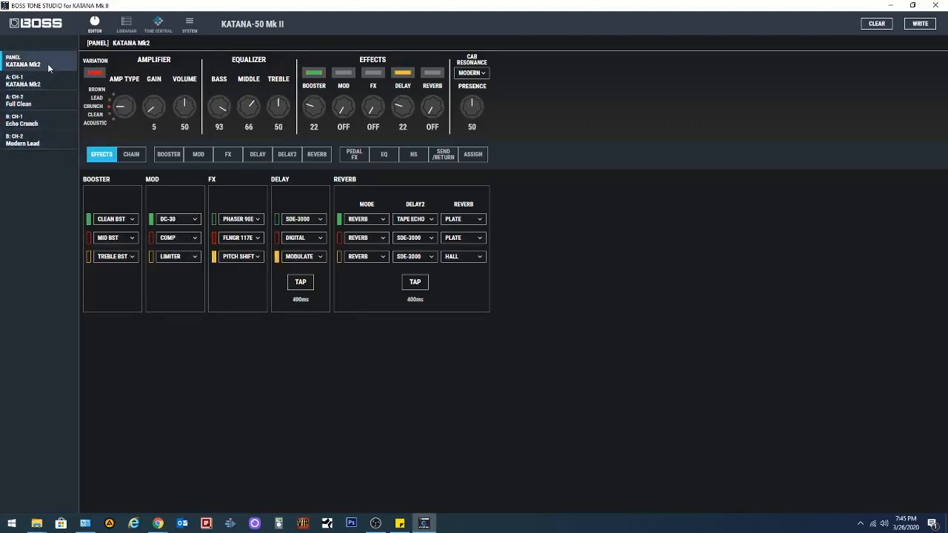
pyautogui.click(126, 22)
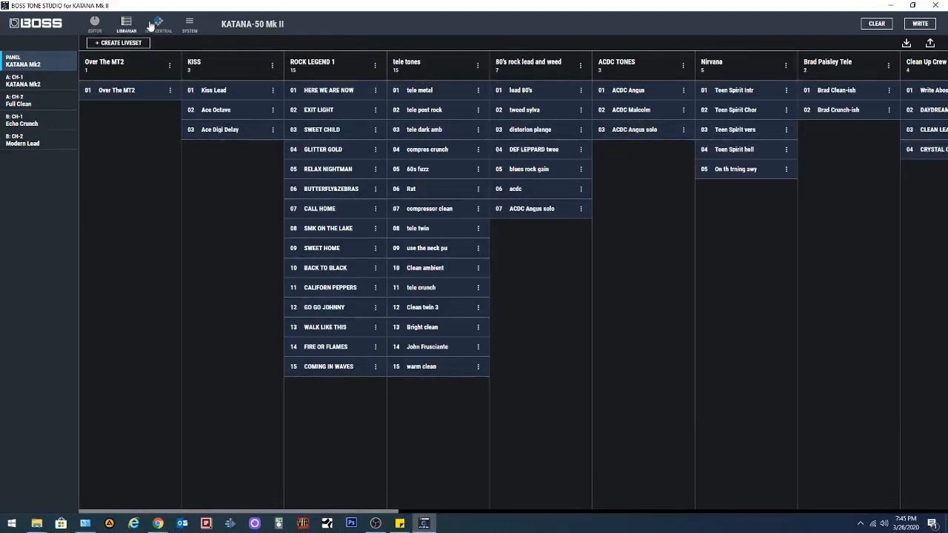
# Browse Tone Central's Songwriting Collection liveset, then return to the Librarian.
pyautogui.click(157, 24)
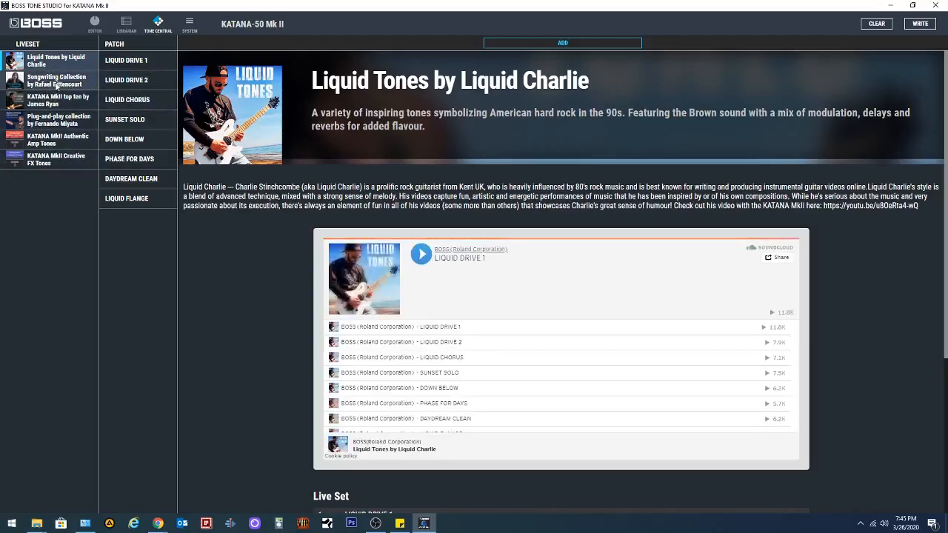
pyautogui.click(55, 80)
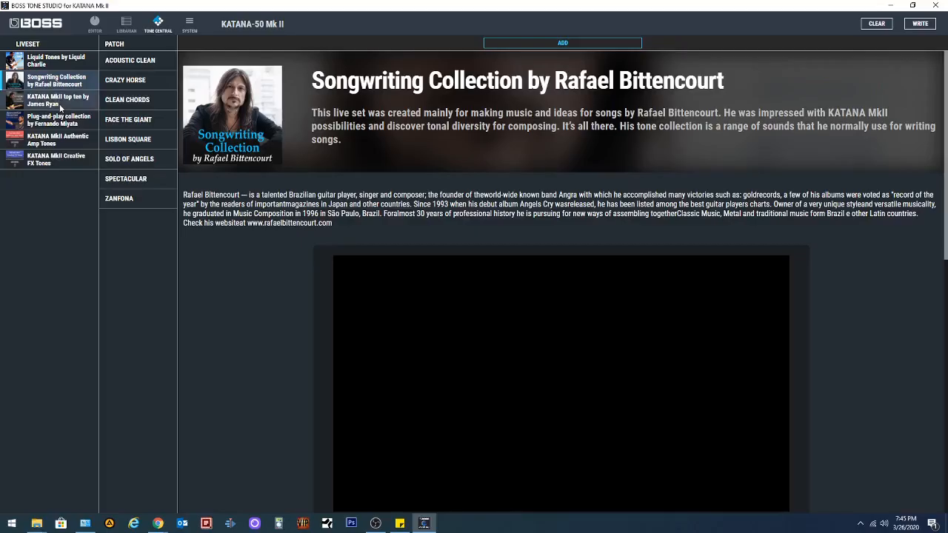
pyautogui.click(126, 22)
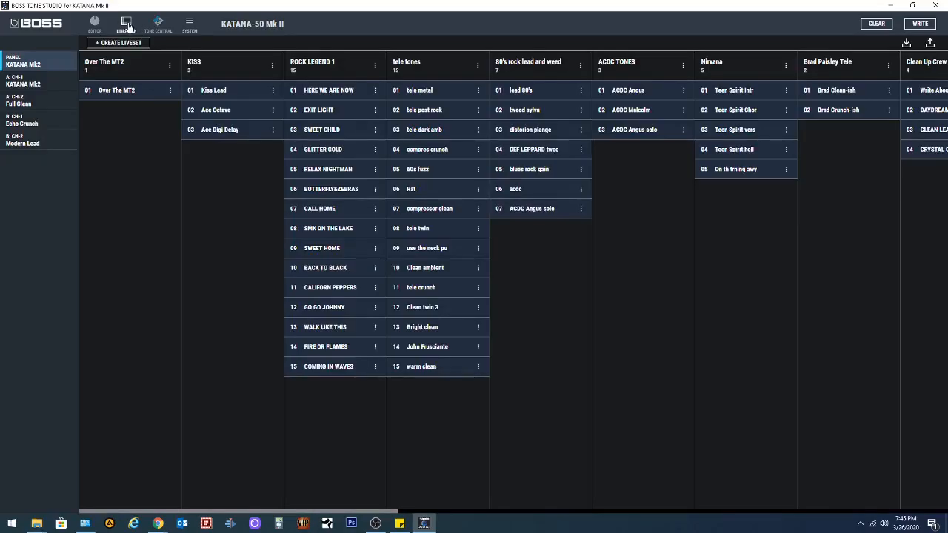
pyautogui.click(117, 89)
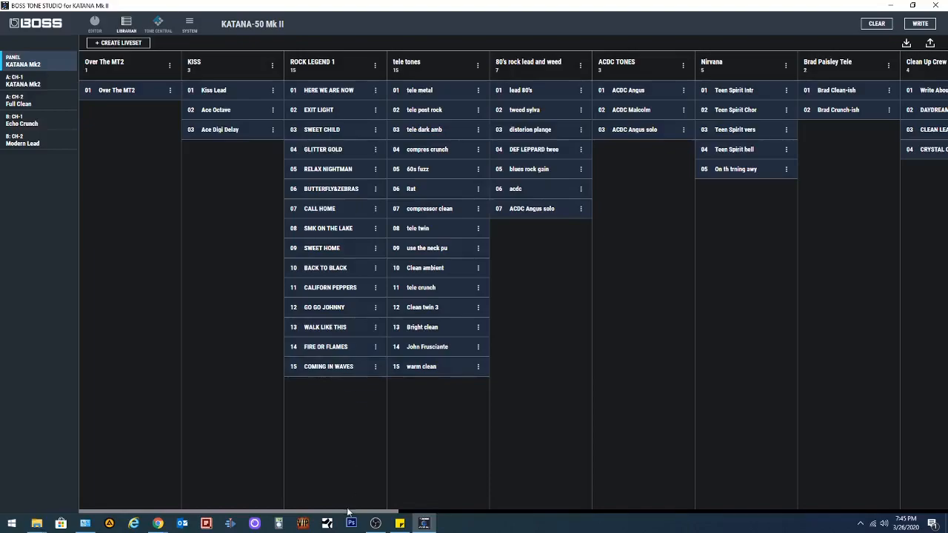
# Export the Jeckyl & Hyde liveset to the KATANA Mk II amp.
pyautogui.hscroll(3)
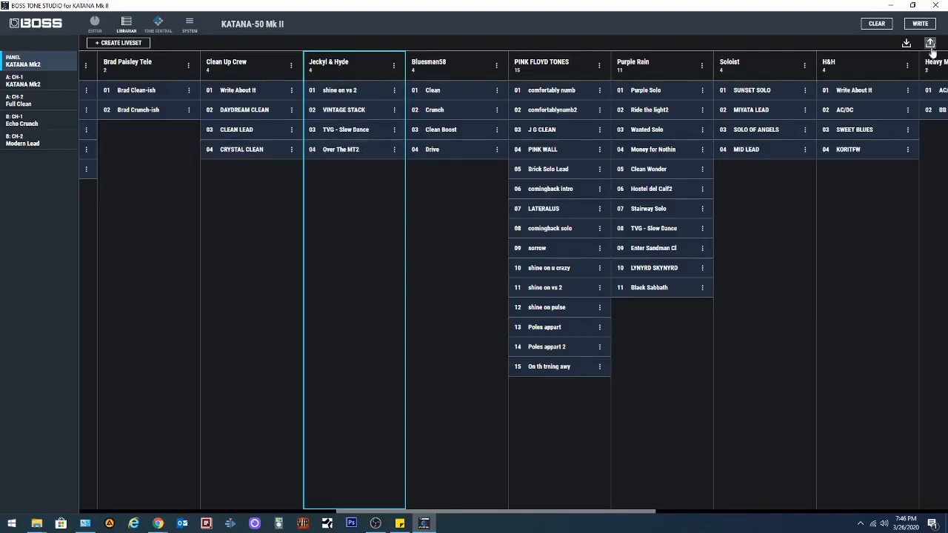
pyautogui.click(931, 43)
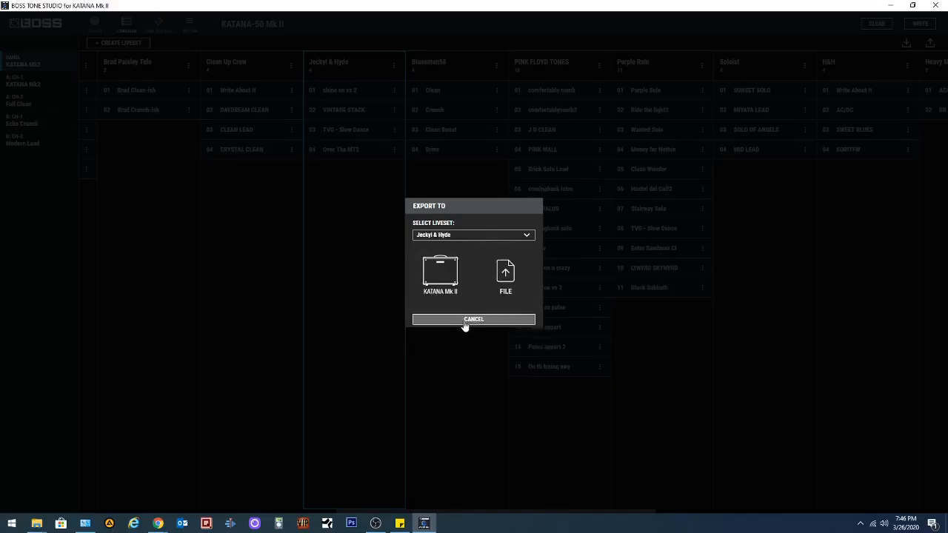
pyautogui.click(440, 270)
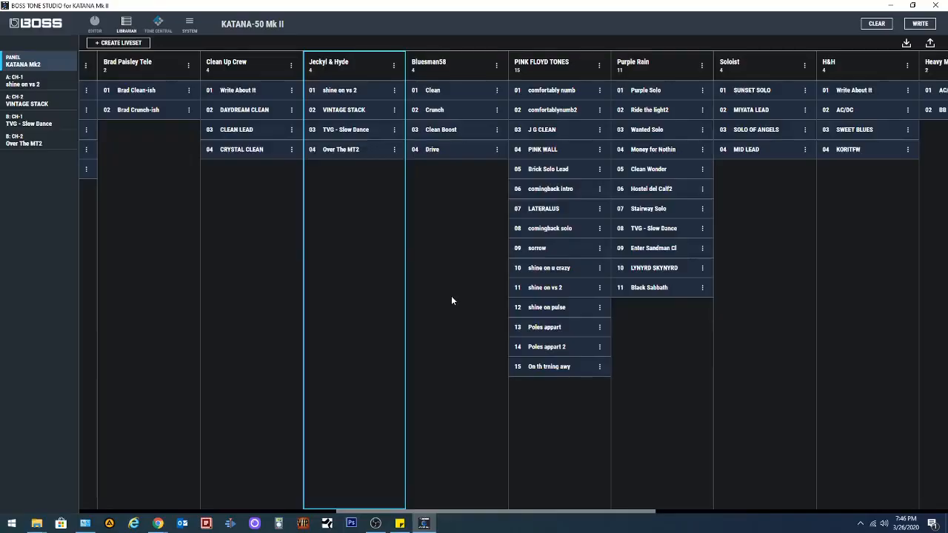
pyautogui.click(25, 80)
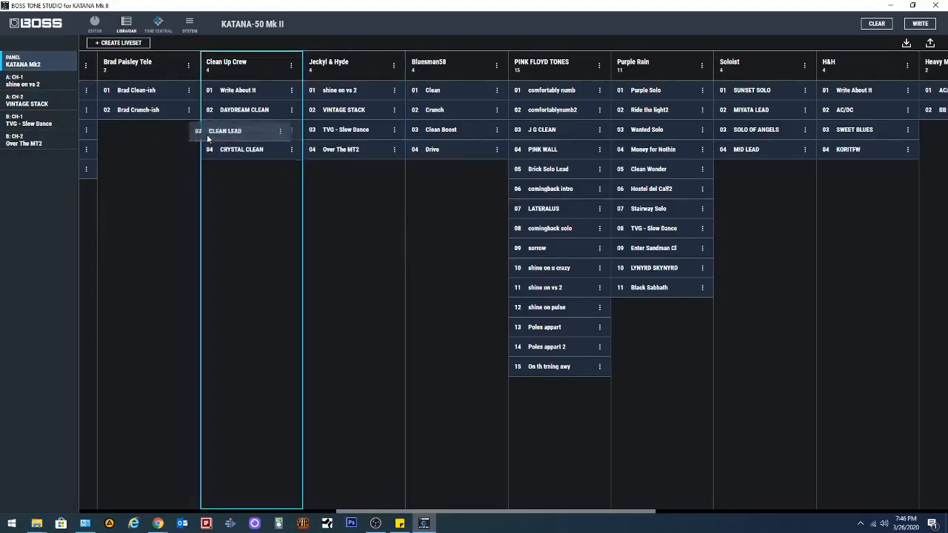
# Send Clean Up Crew's CLEAN LEAD patch to B: CH-1 and cancel the panel write.
pyautogui.click(235, 130)
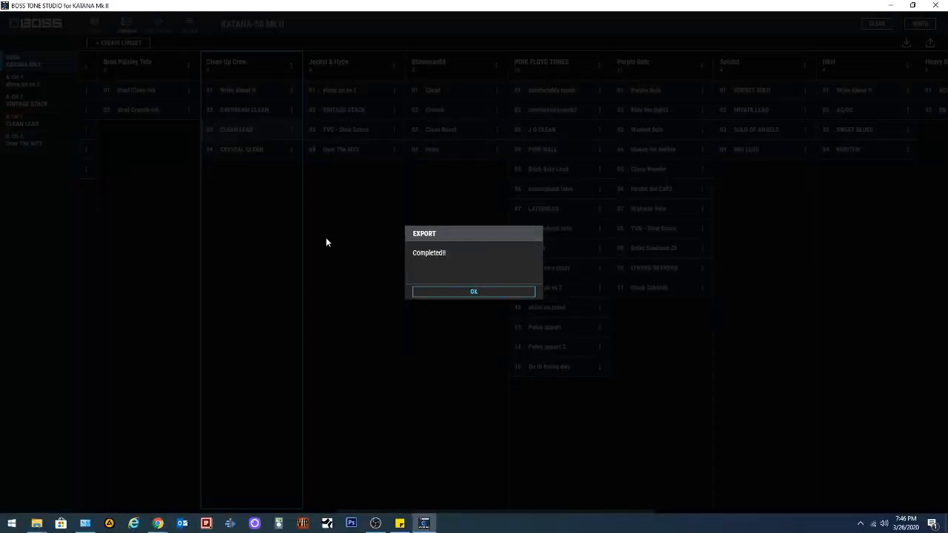
pyautogui.click(474, 291)
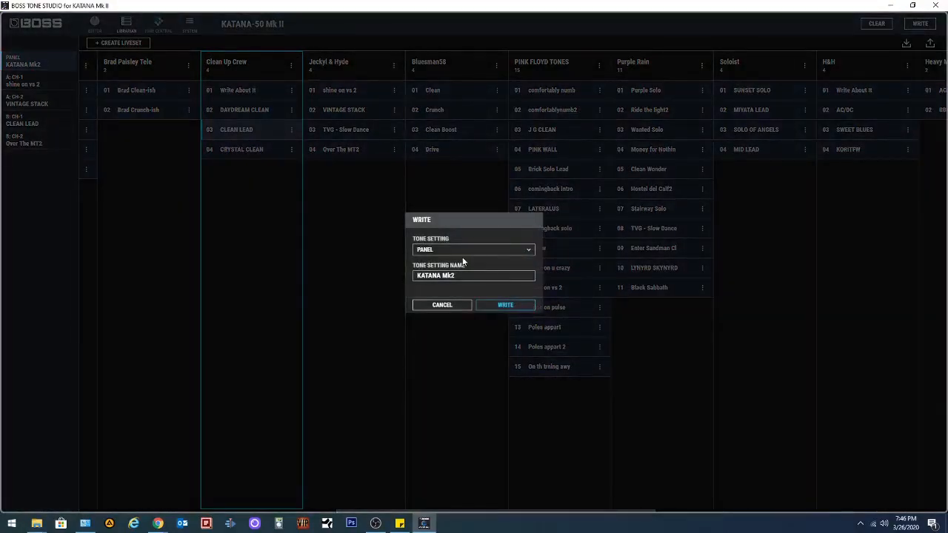
pyautogui.click(473, 249)
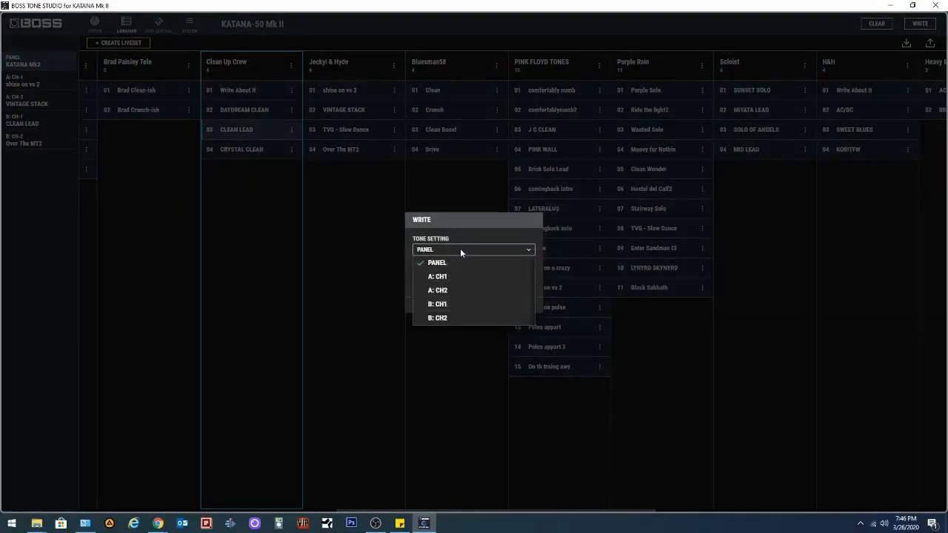
pyautogui.click(437, 263)
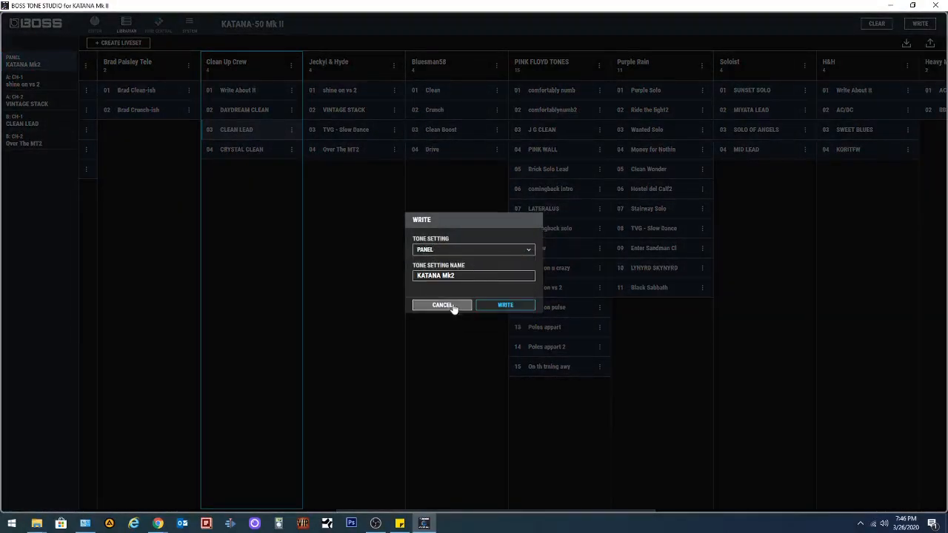
pyautogui.click(442, 305)
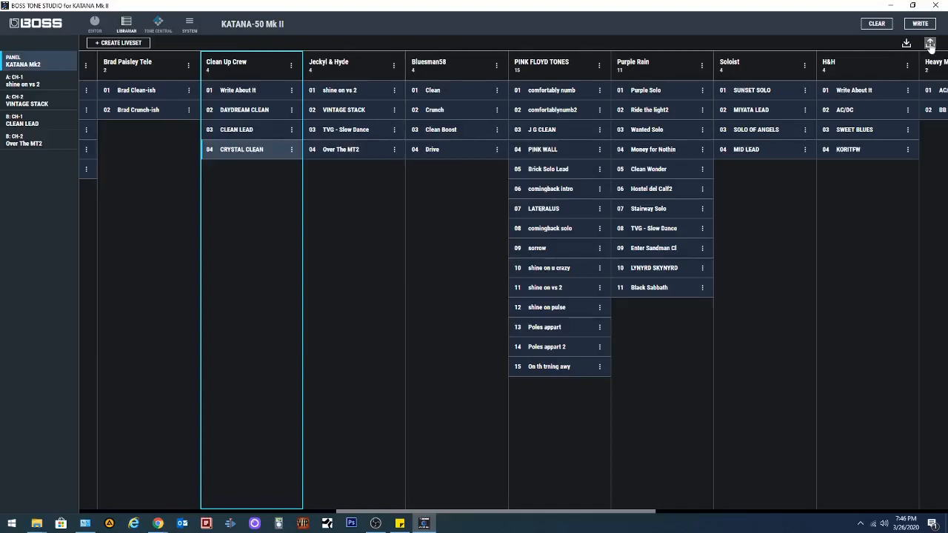
# Start writing CRYSTAL CLEAN to the amp and open the destination channel list.
pyautogui.click(920, 23)
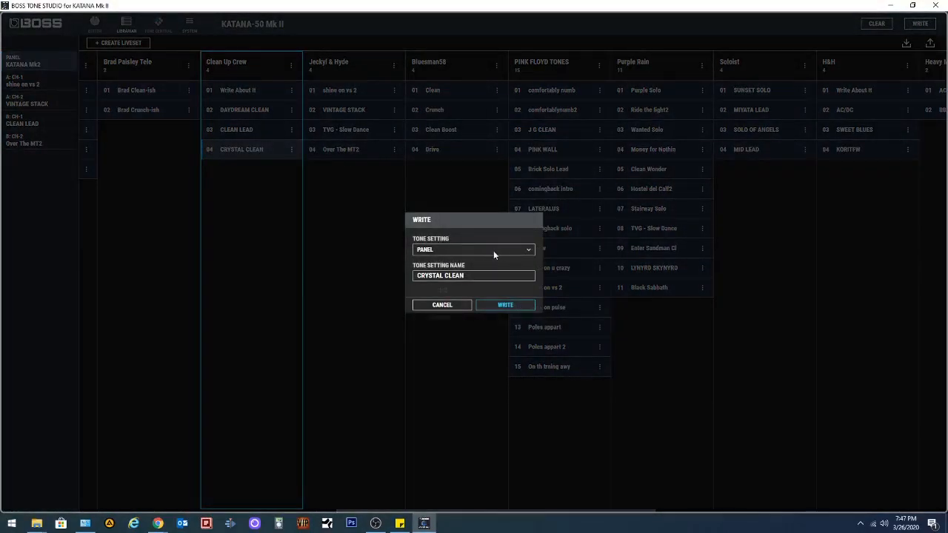
pyautogui.click(474, 249)
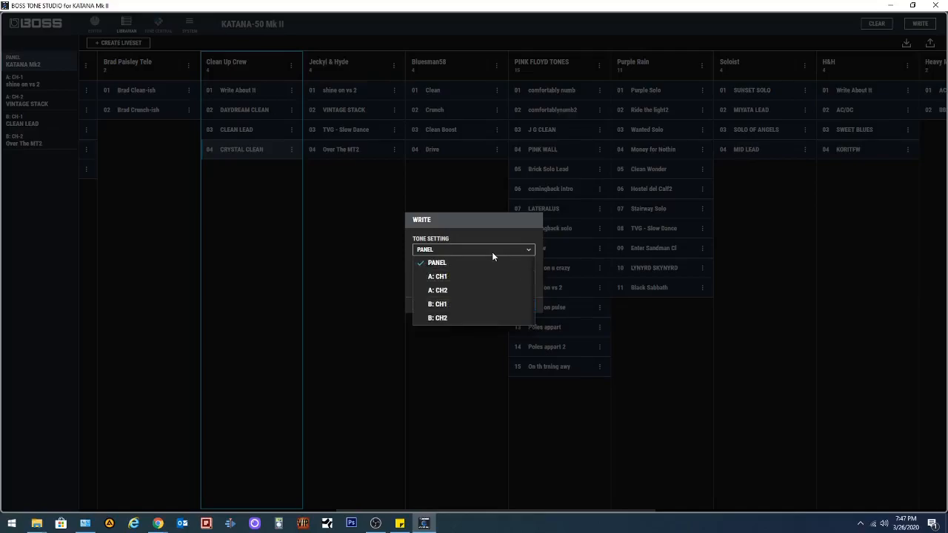
pyautogui.moveTo(489, 262)
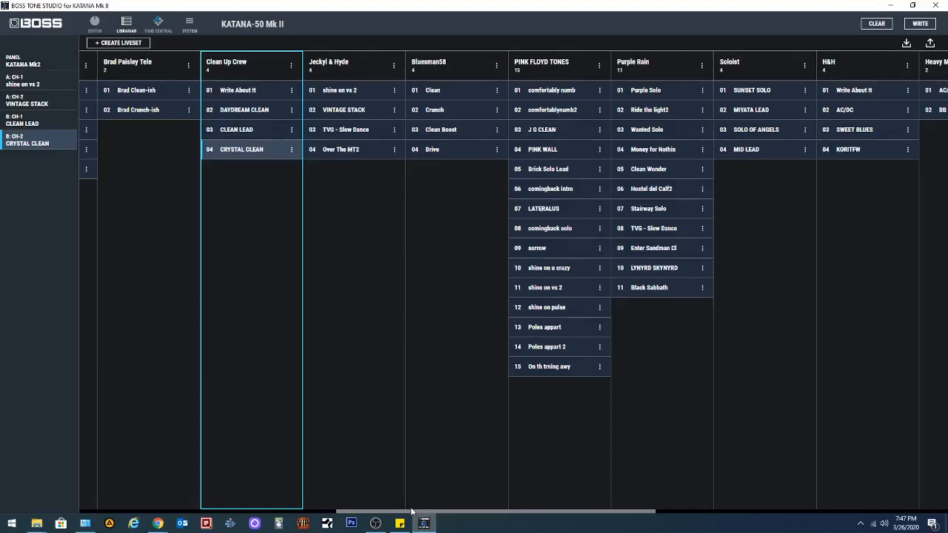
pyautogui.moveTo(405, 508)
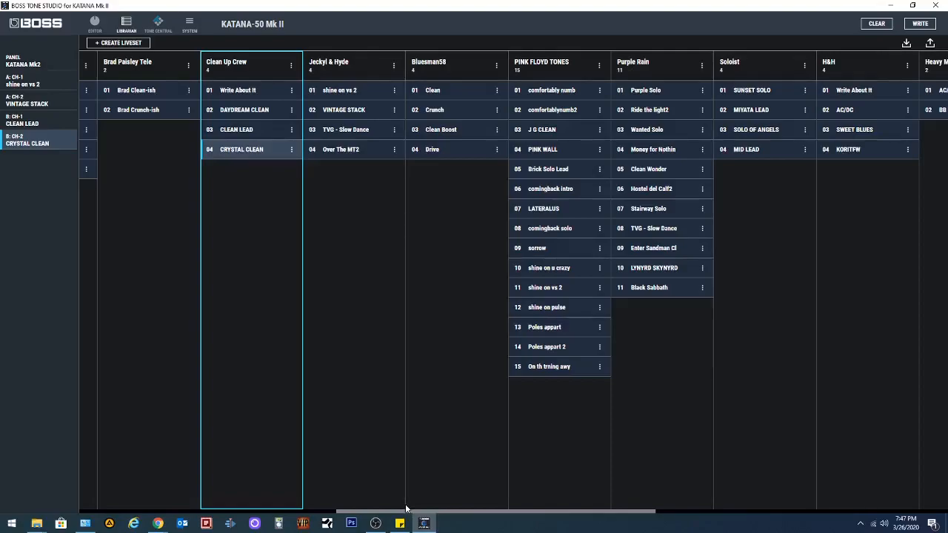
pyautogui.moveTo(411, 509)
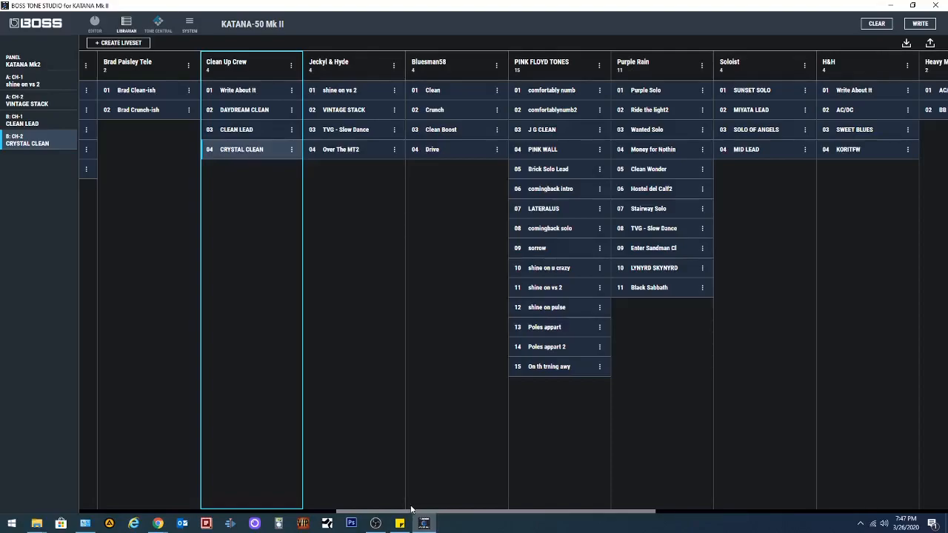